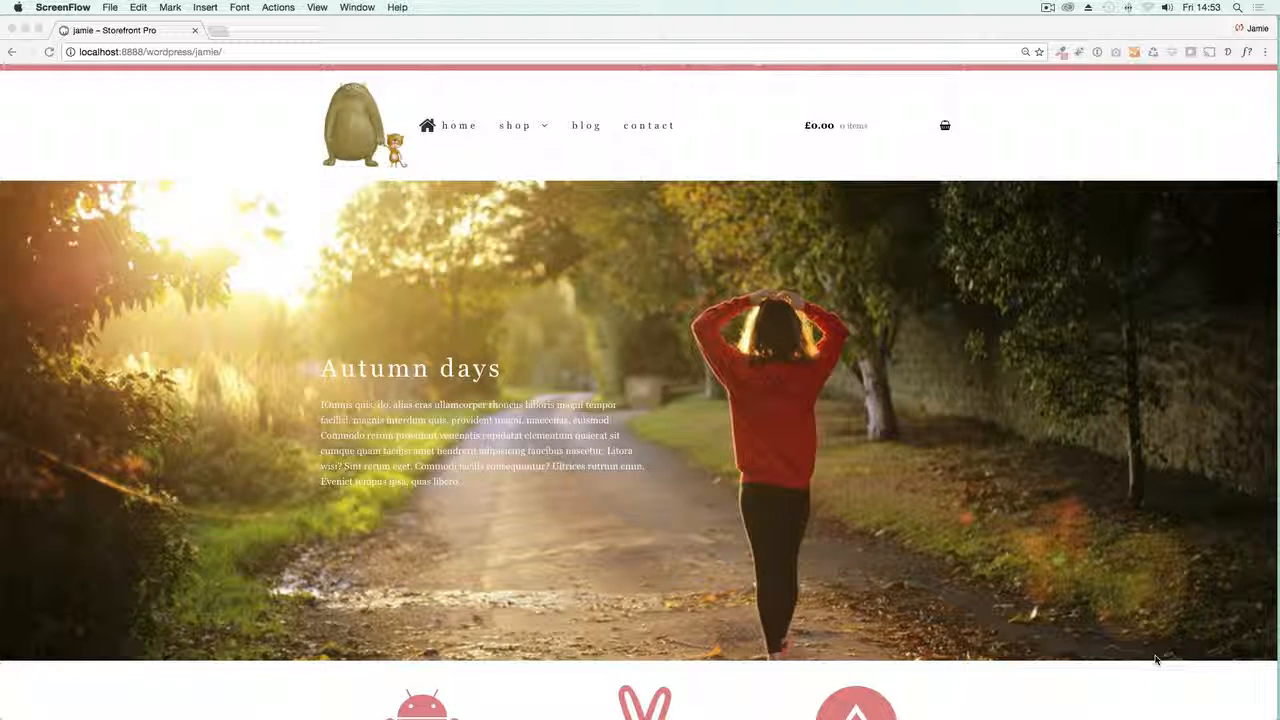
{"action": "mouse_move", "coordinate": [997, 598]}
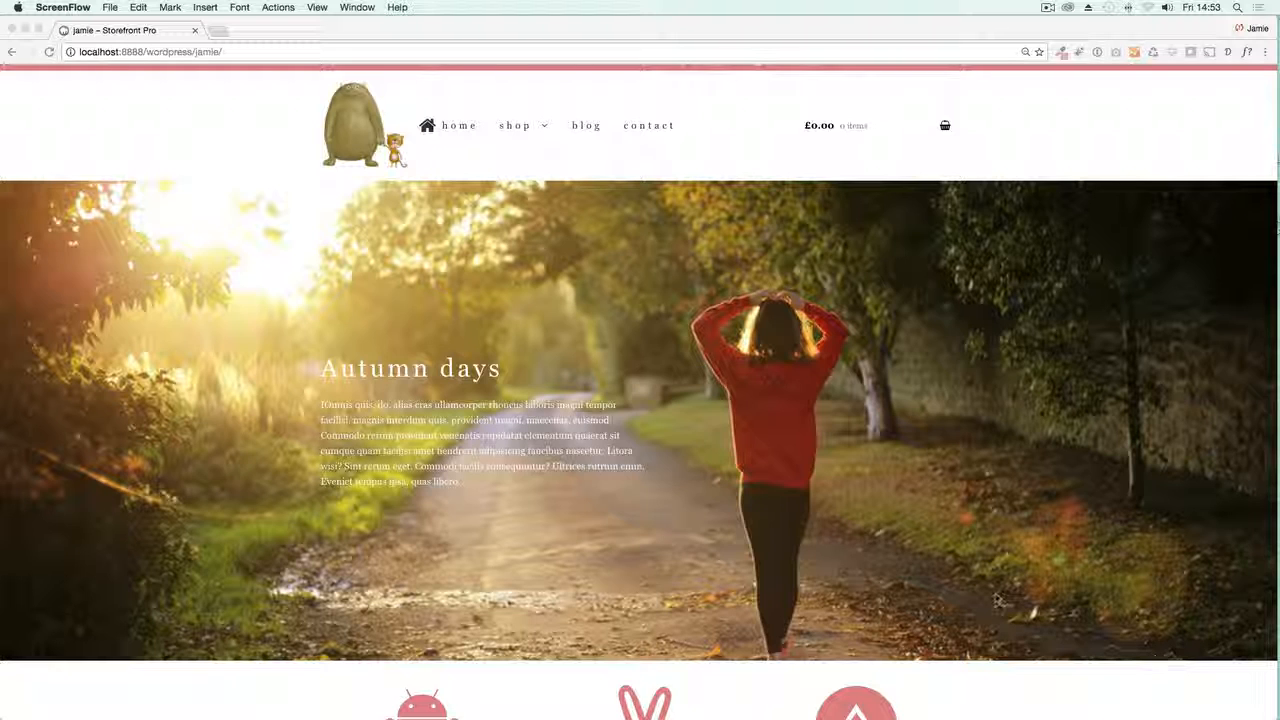
- Create a new untitled live page from the admin bar's New > Live Page option
{"action": "scroll", "scroll_direction": "down", "scroll_amount": 3}
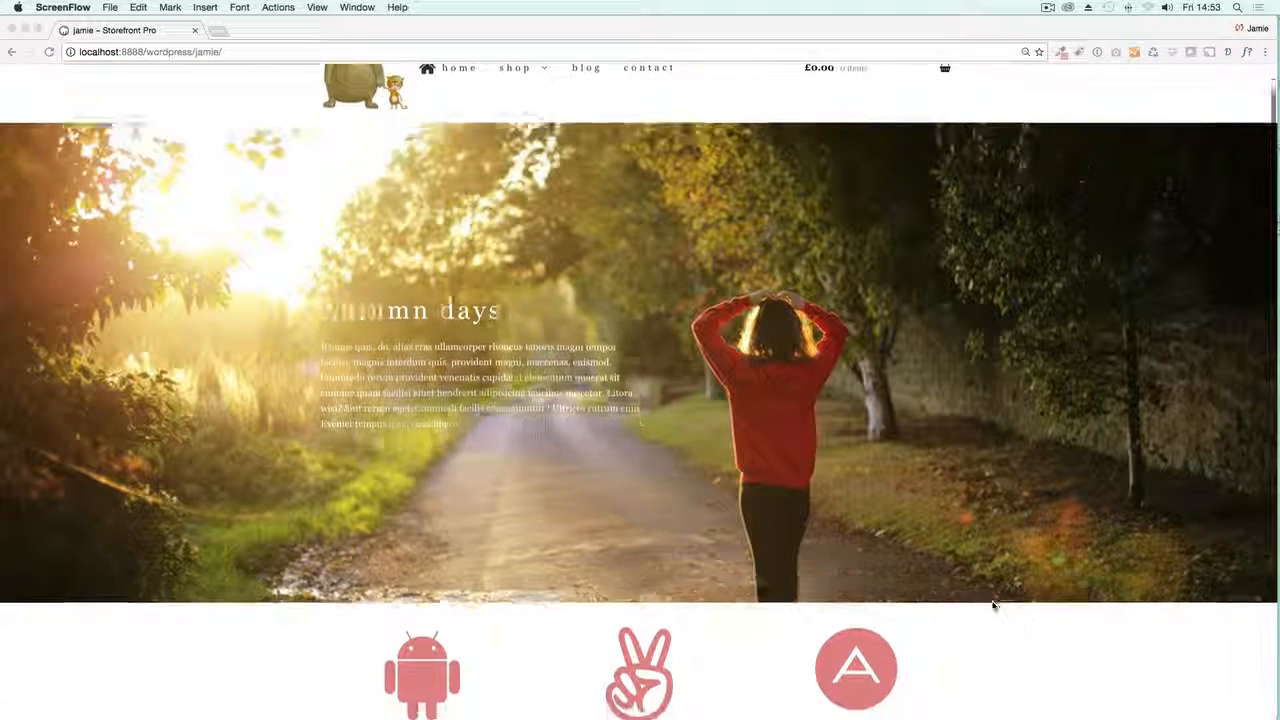
{"action": "scroll", "scroll_direction": "down", "scroll_amount": 3}
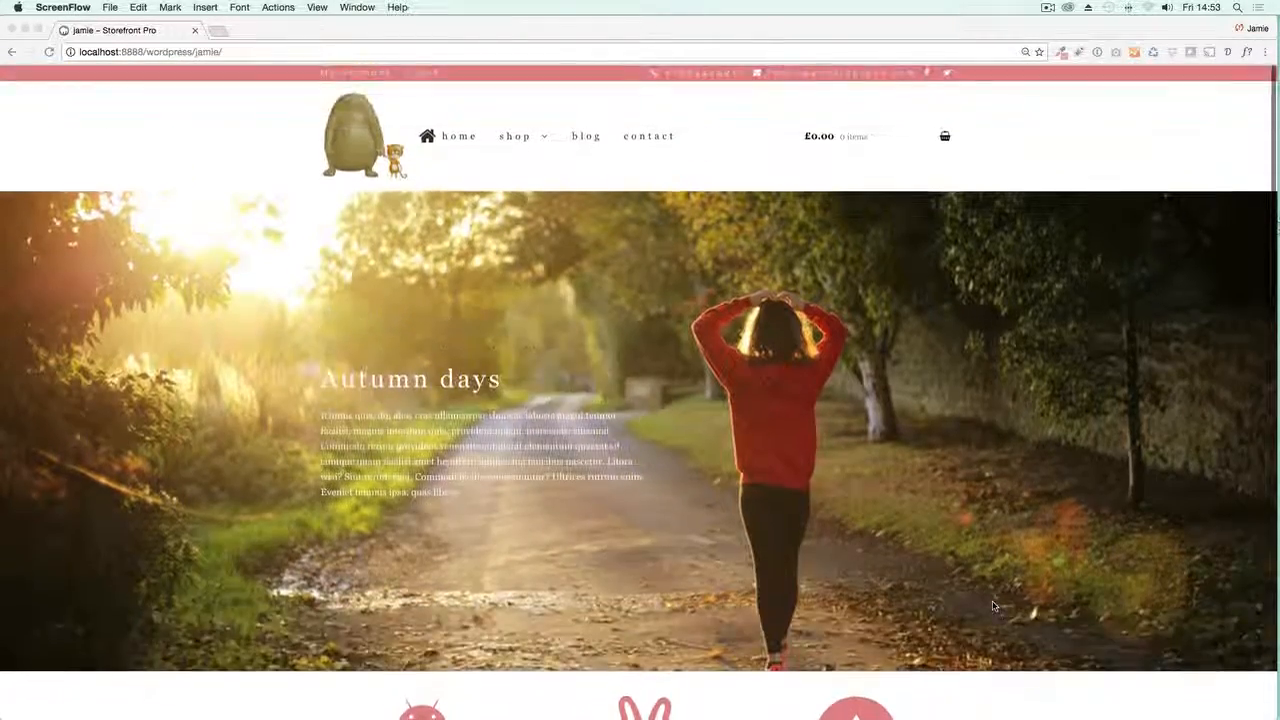
{"action": "scroll", "scroll_direction": "down", "scroll_amount": 3}
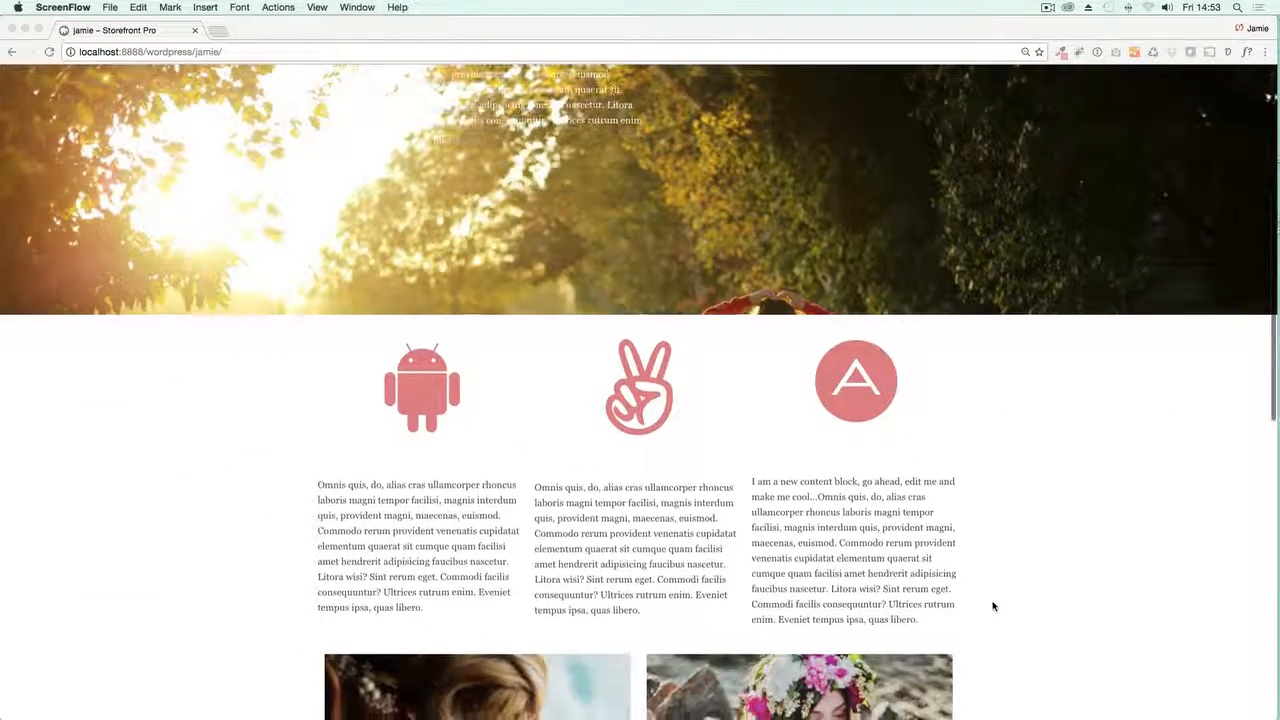
{"action": "scroll", "scroll_direction": "down", "scroll_amount": 3}
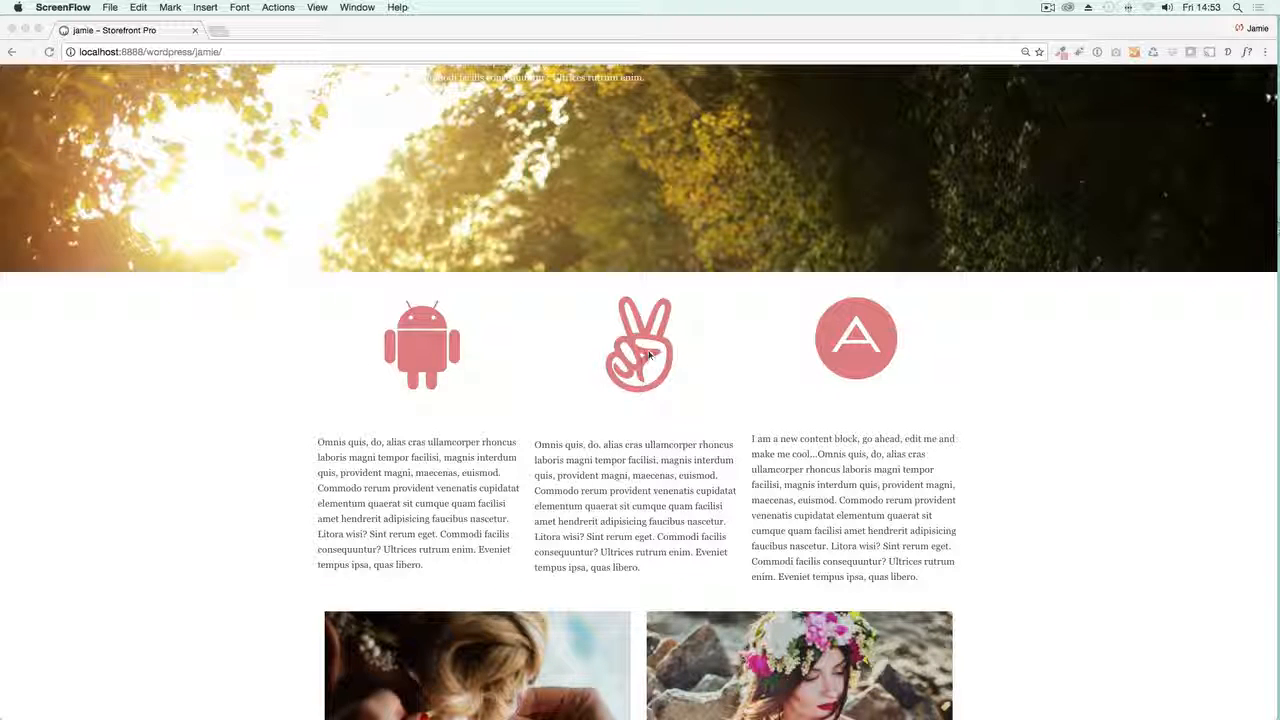
{"action": "mouse_move", "coordinate": [342, 357]}
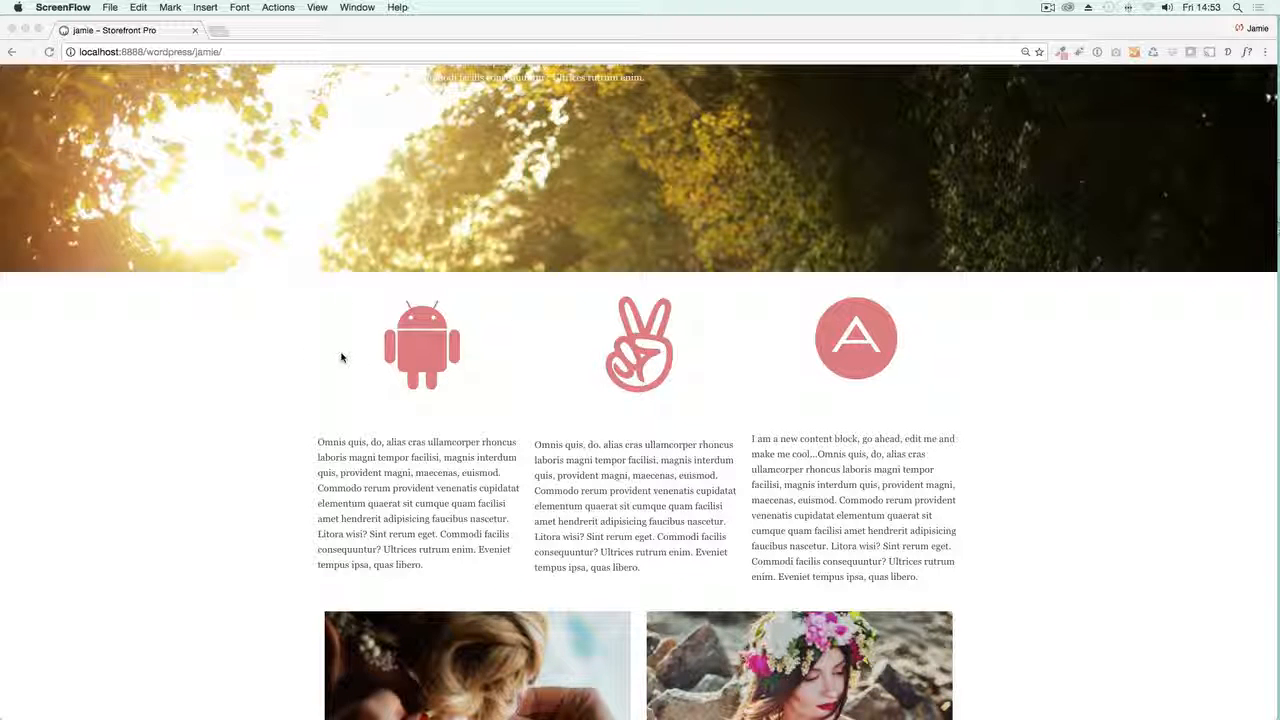
{"action": "scroll", "scroll_direction": "down", "scroll_amount": 3}
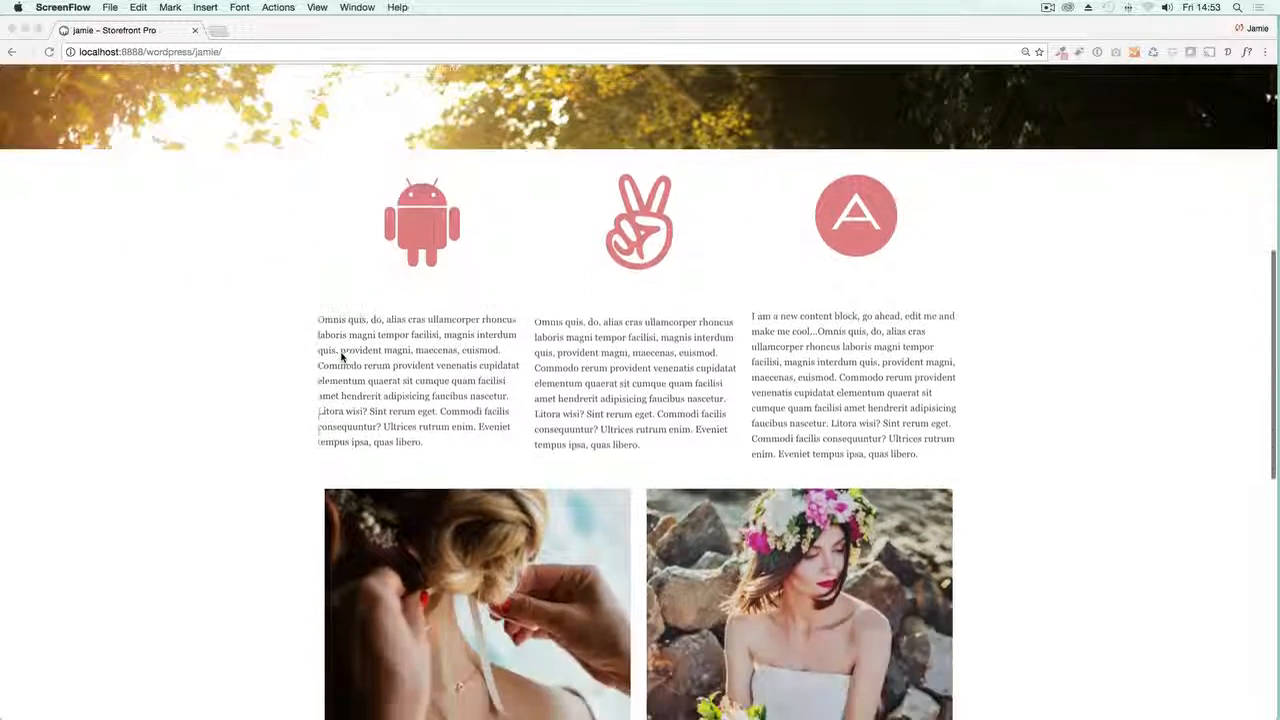
{"action": "scroll", "scroll_direction": "down", "scroll_amount": 3}
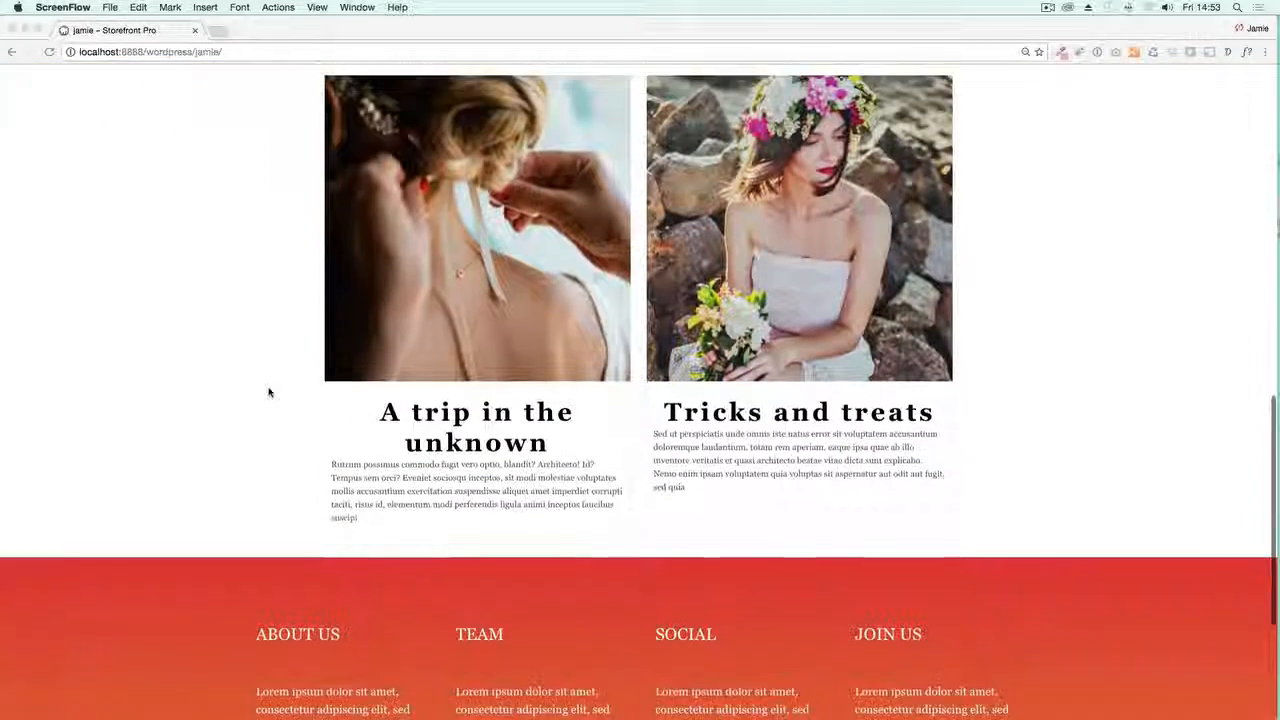
{"action": "scroll", "scroll_direction": "down", "scroll_amount": 3}
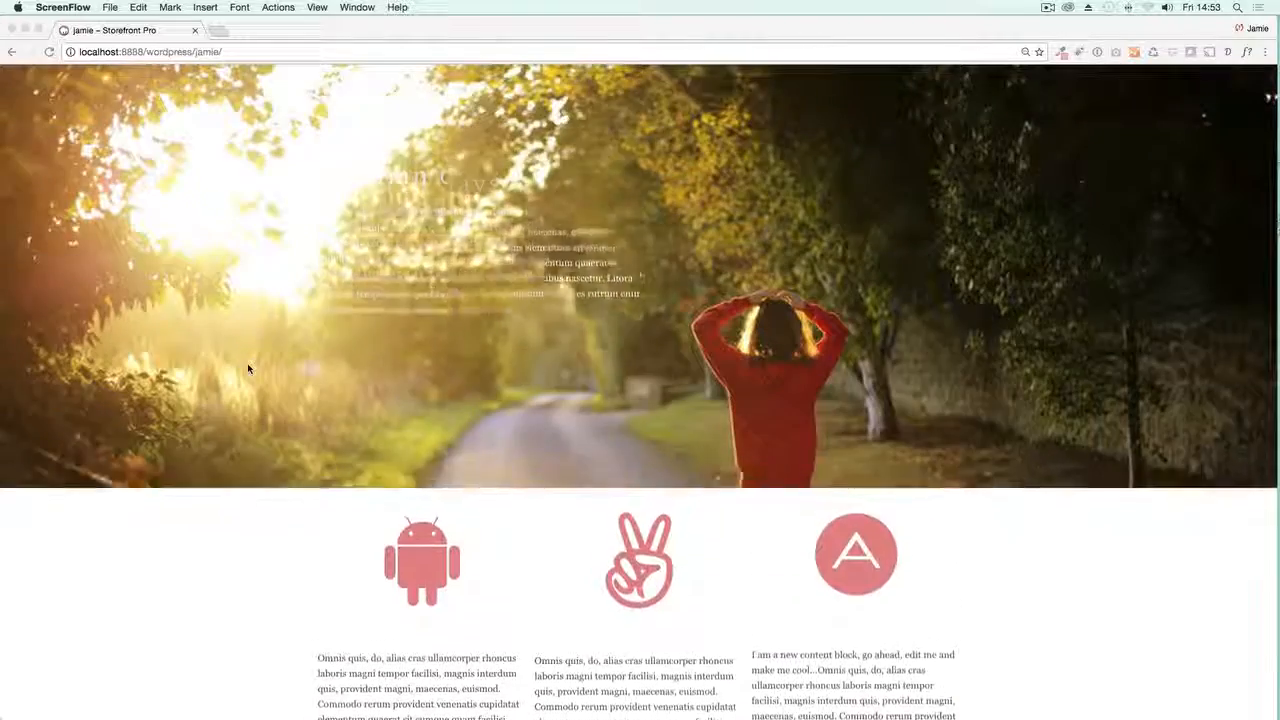
{"action": "scroll", "scroll_direction": "down", "scroll_amount": 3}
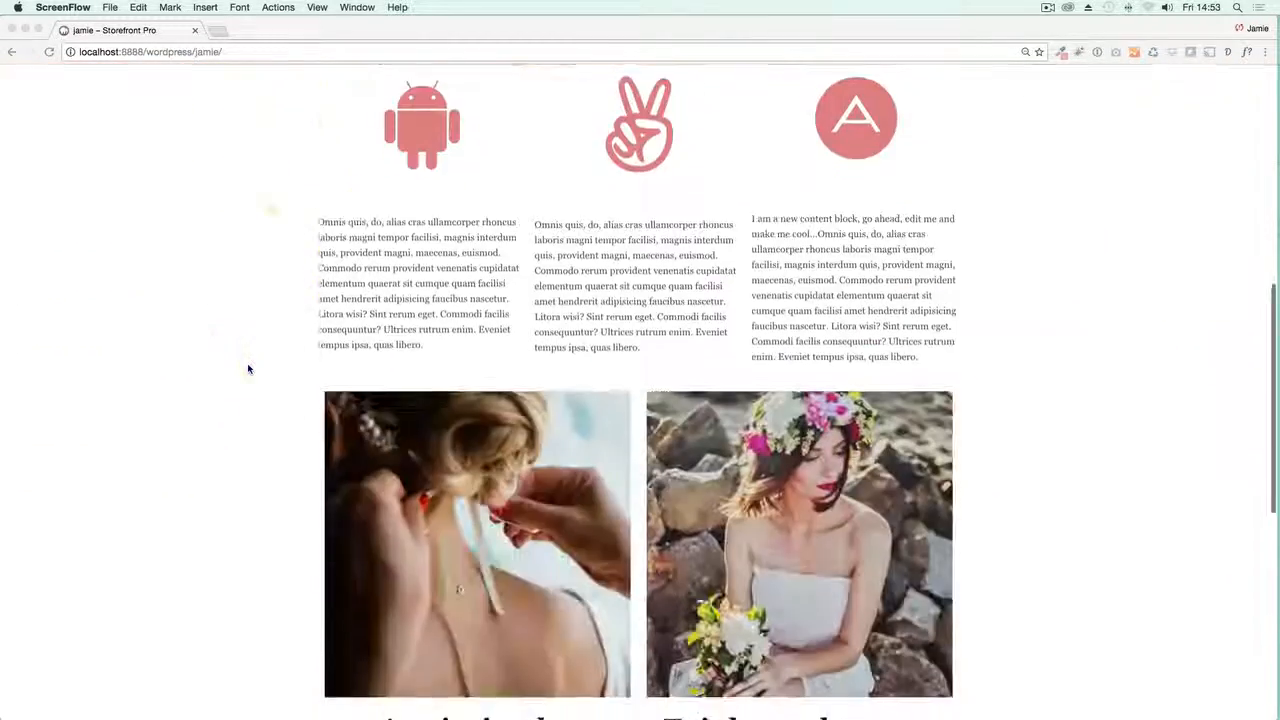
{"action": "scroll", "scroll_direction": "up", "scroll_amount": 3}
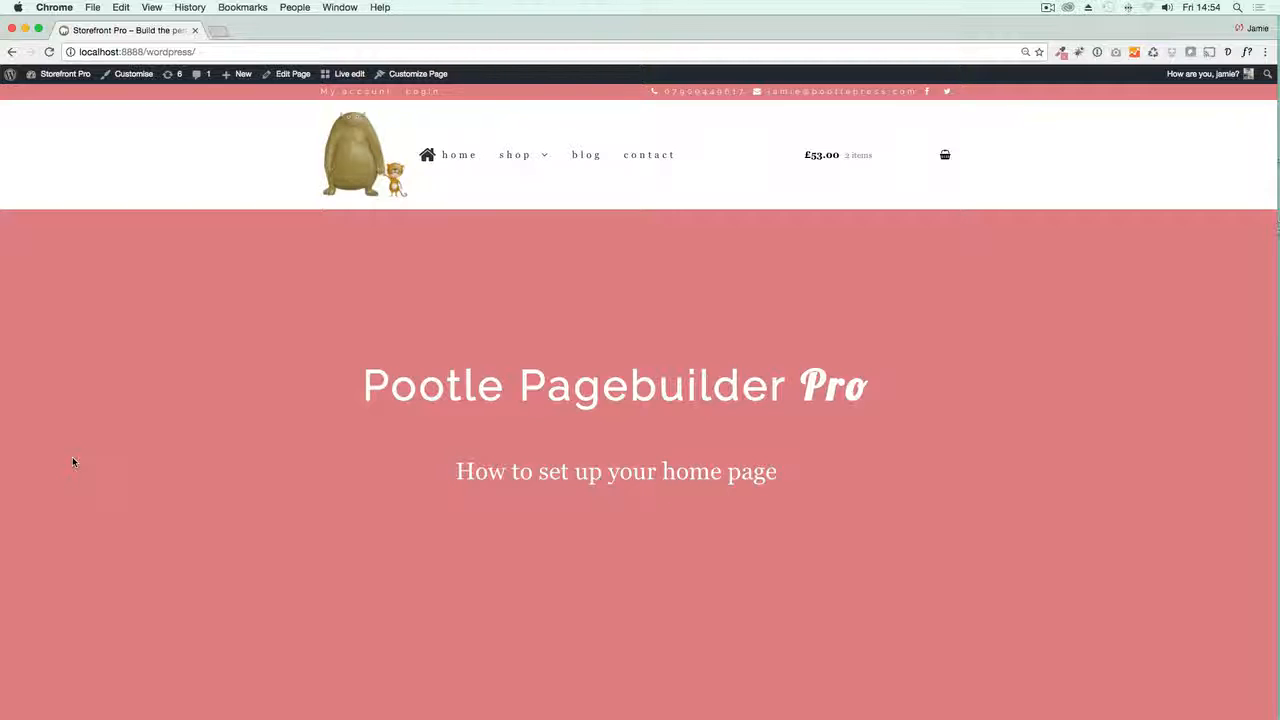
{"action": "left_click", "coordinate": [243, 73]}
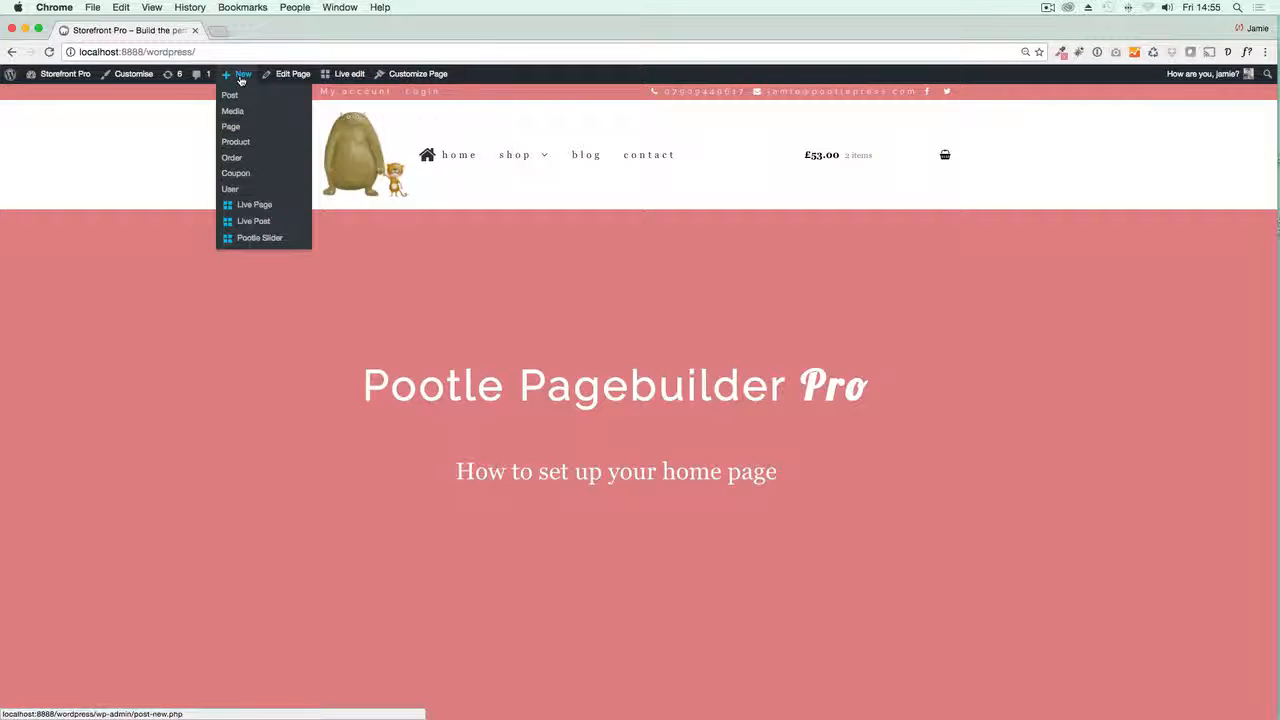
{"action": "left_click", "coordinate": [254, 204]}
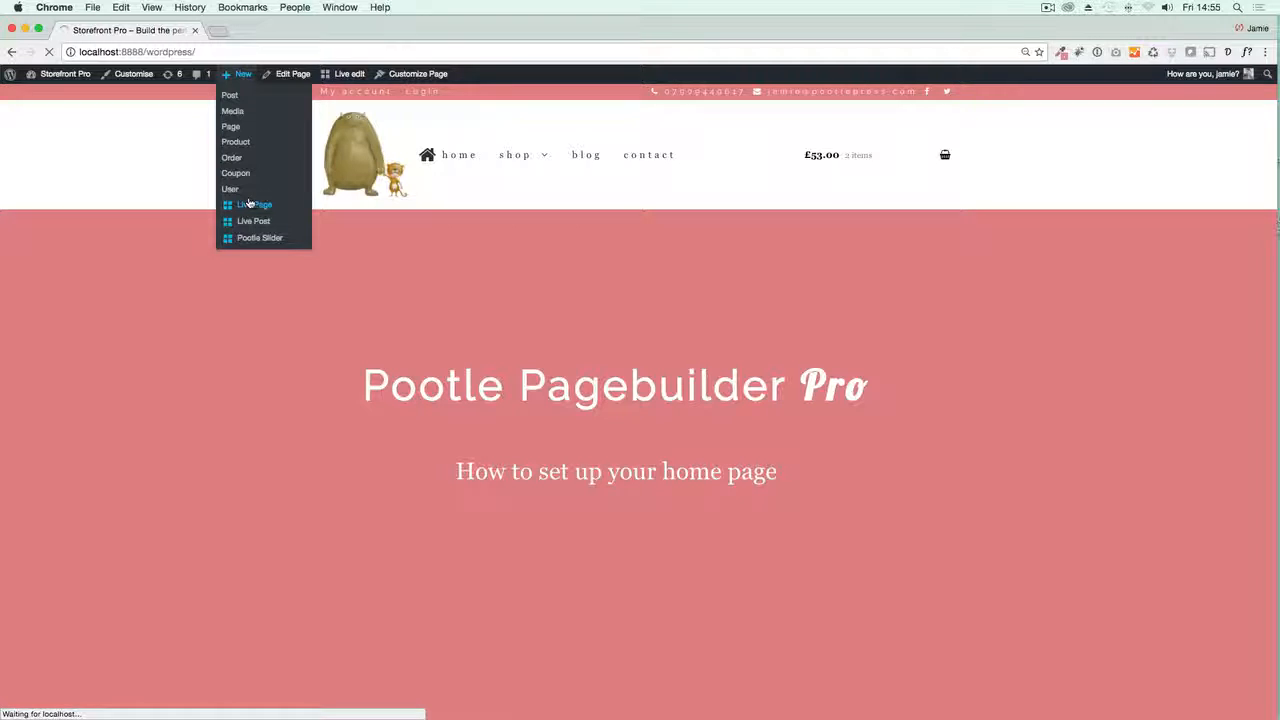
{"action": "left_click", "coordinate": [253, 204]}
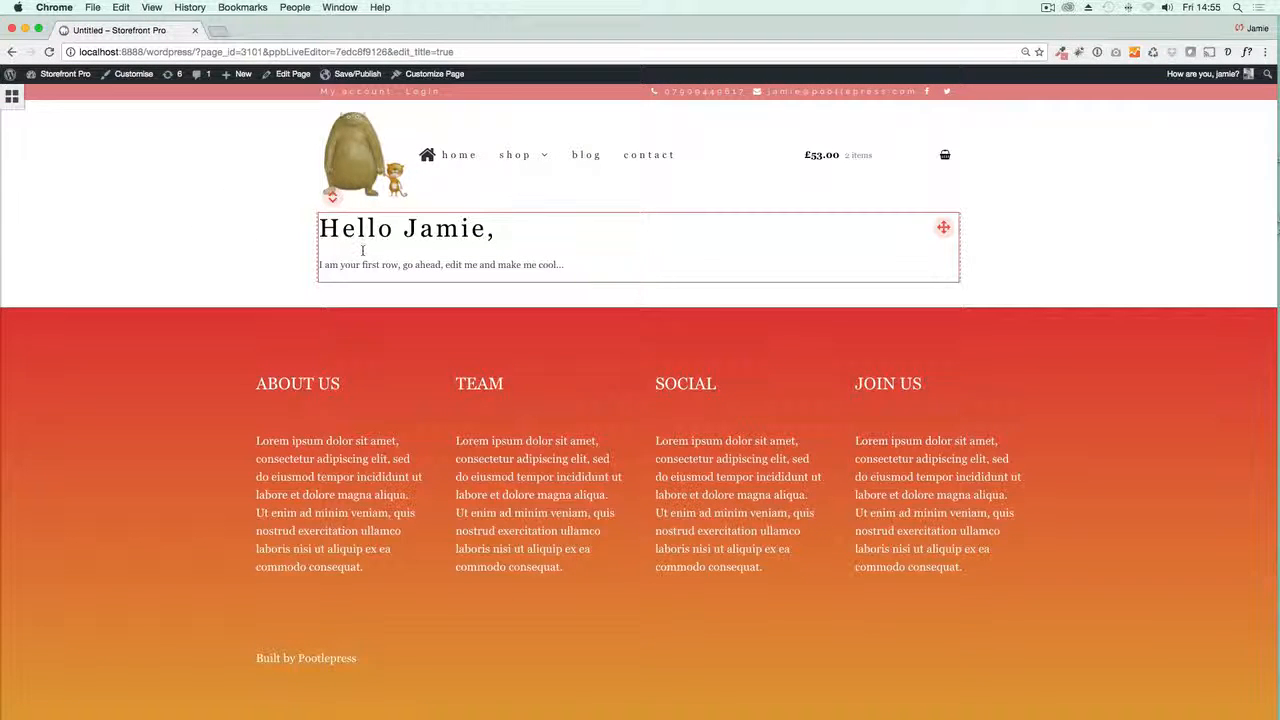
- Set the first row's background image to the Unsplash 'running' autumn path photo
{"action": "left_click", "coordinate": [13, 96]}
{"action": "type", "text": "ruon"}
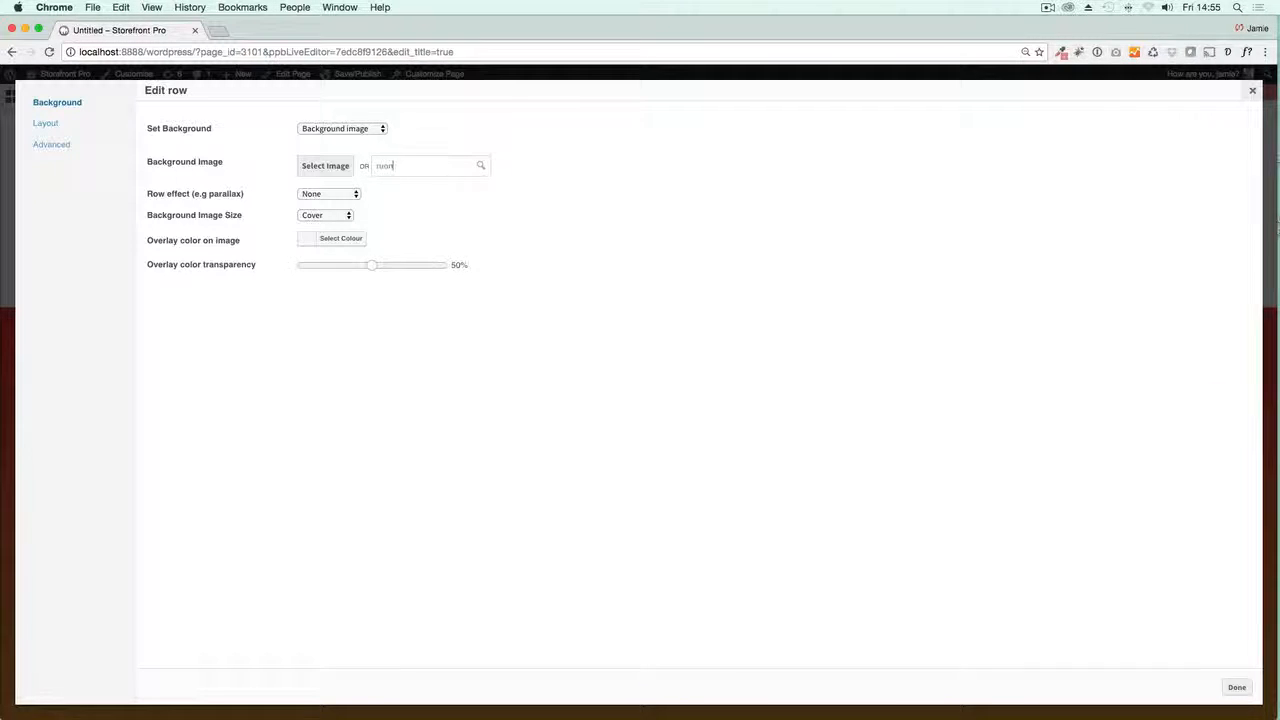
{"action": "type", "text": "running"}
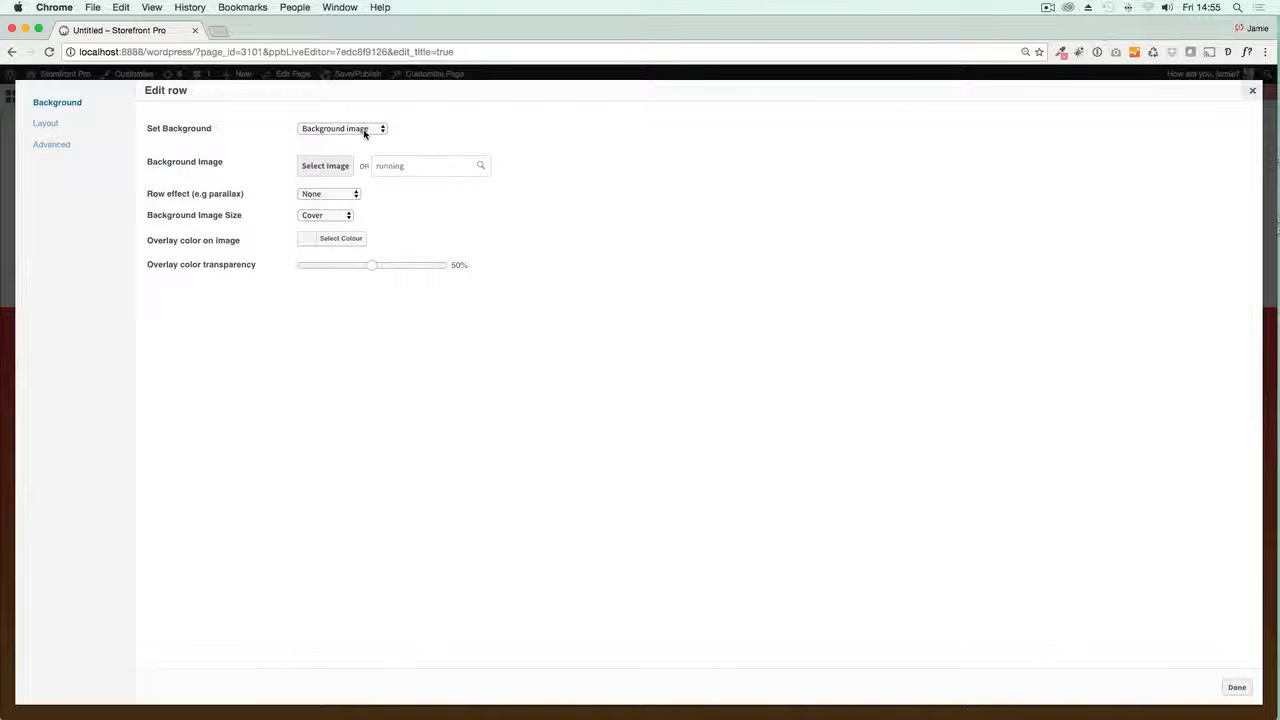
{"action": "left_click", "coordinate": [340, 128]}
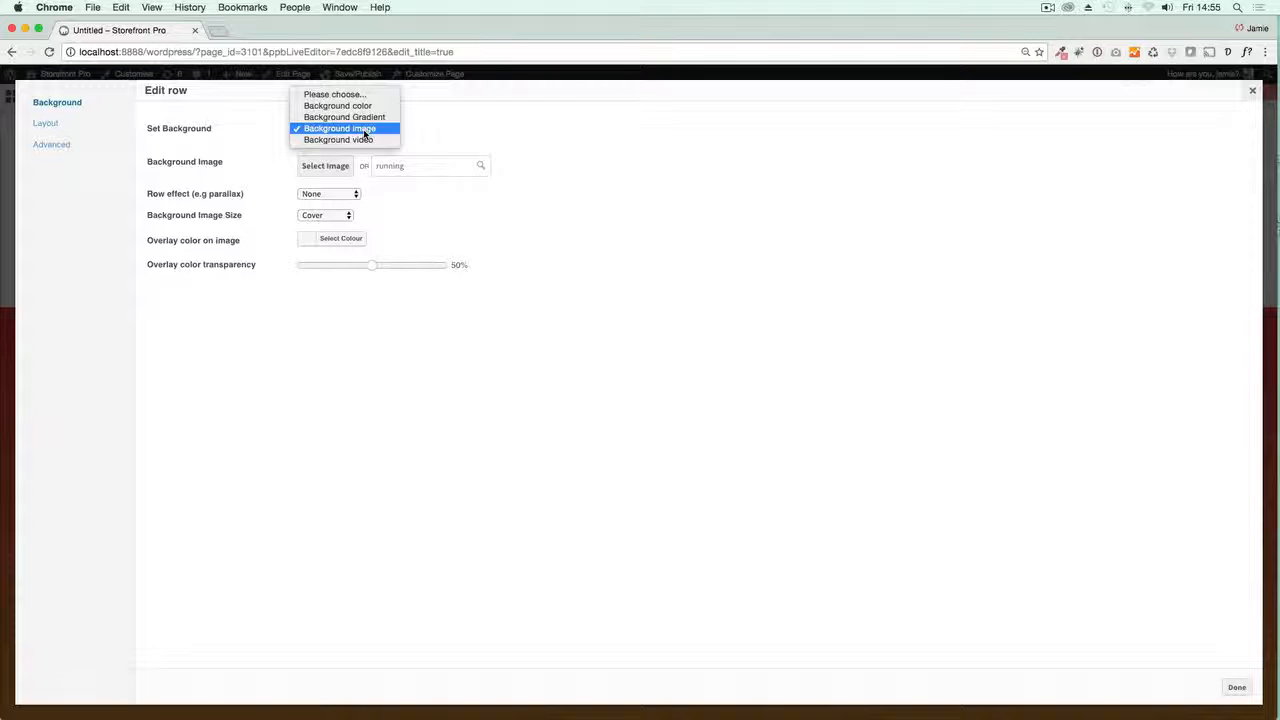
{"action": "mouse_move", "coordinate": [339, 139]}
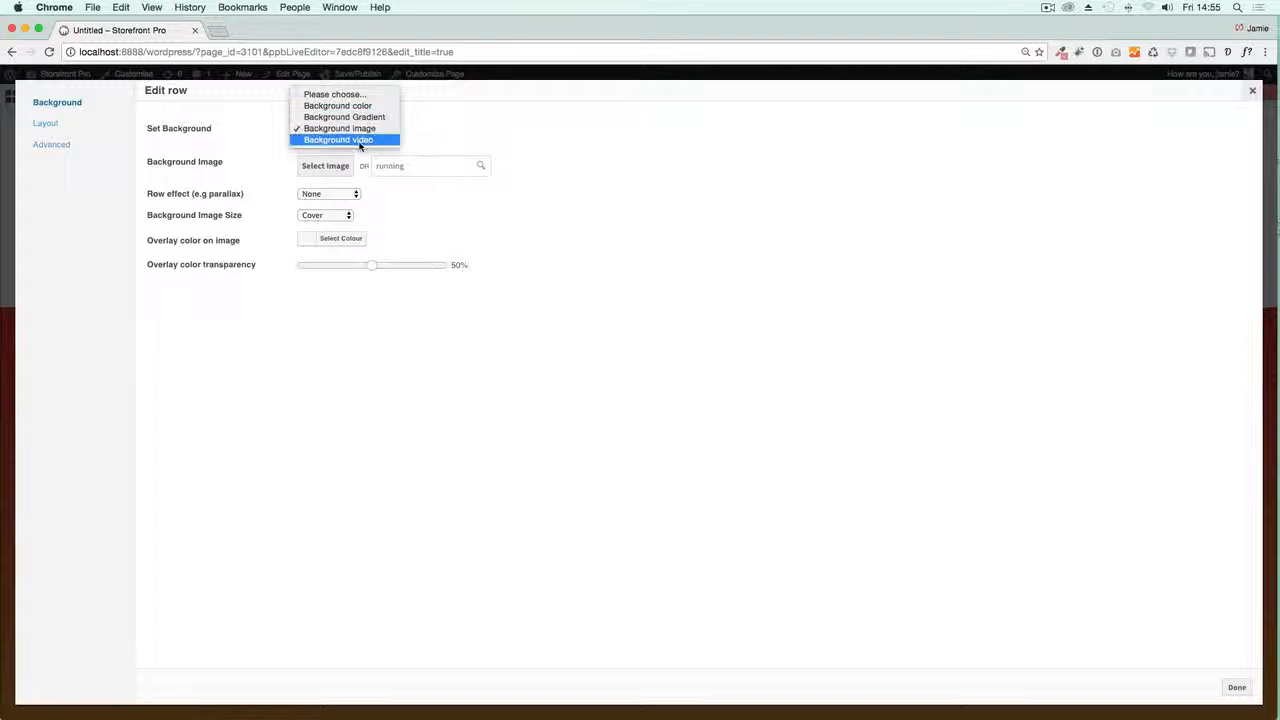
{"action": "left_click", "coordinate": [339, 128]}
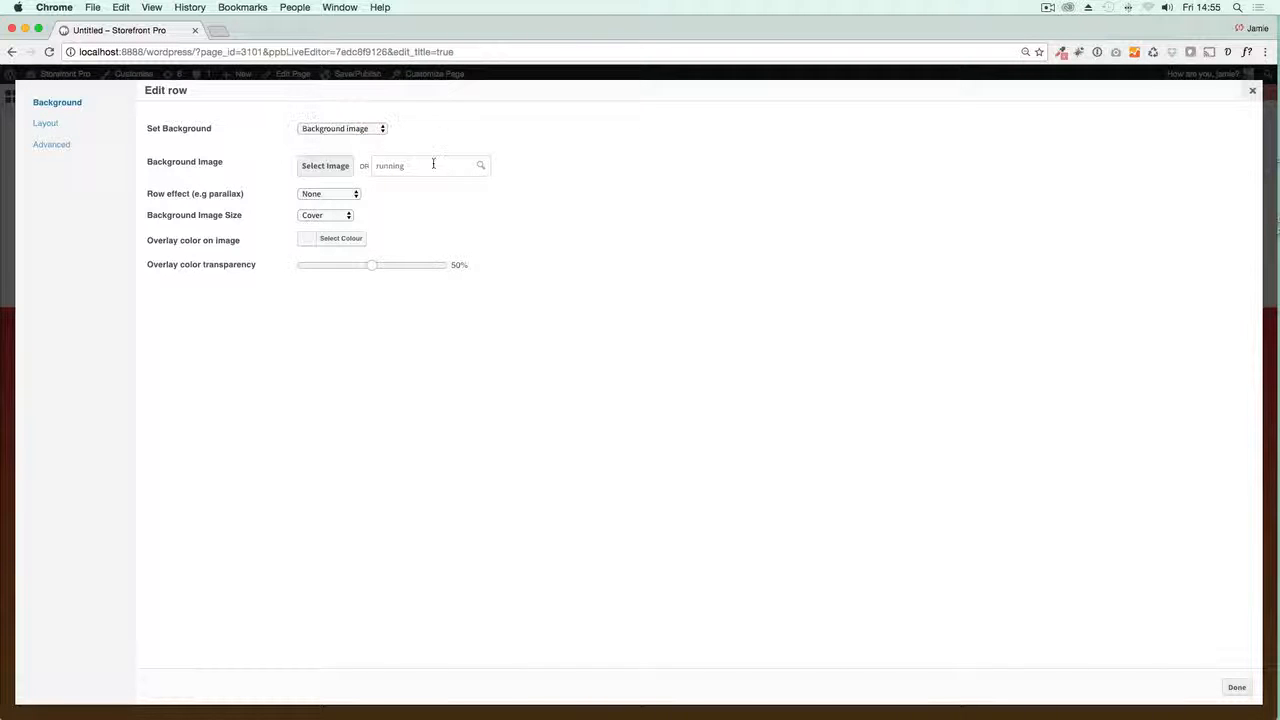
{"action": "left_click", "coordinate": [481, 165]}
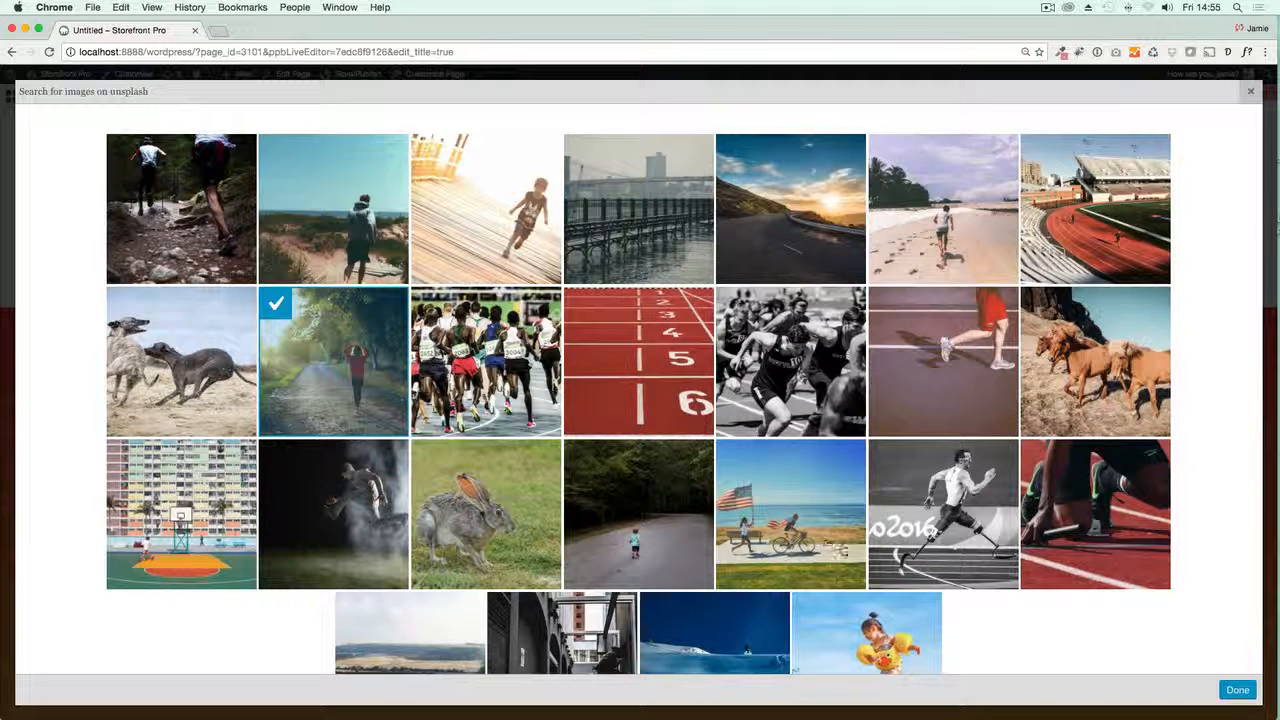
{"action": "left_click", "coordinate": [1237, 690]}
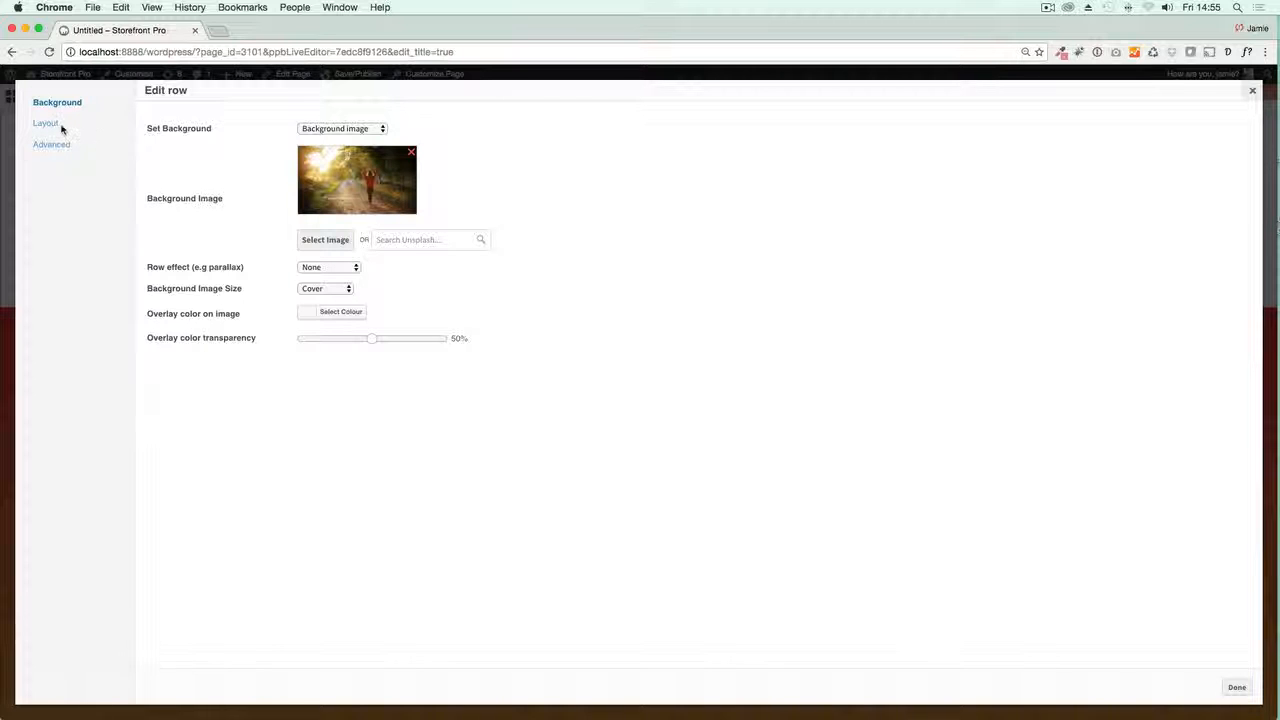
- View the first row's Layout settings and apply them, showing the autumn photo behind the greeting
{"action": "left_click", "coordinate": [45, 122]}
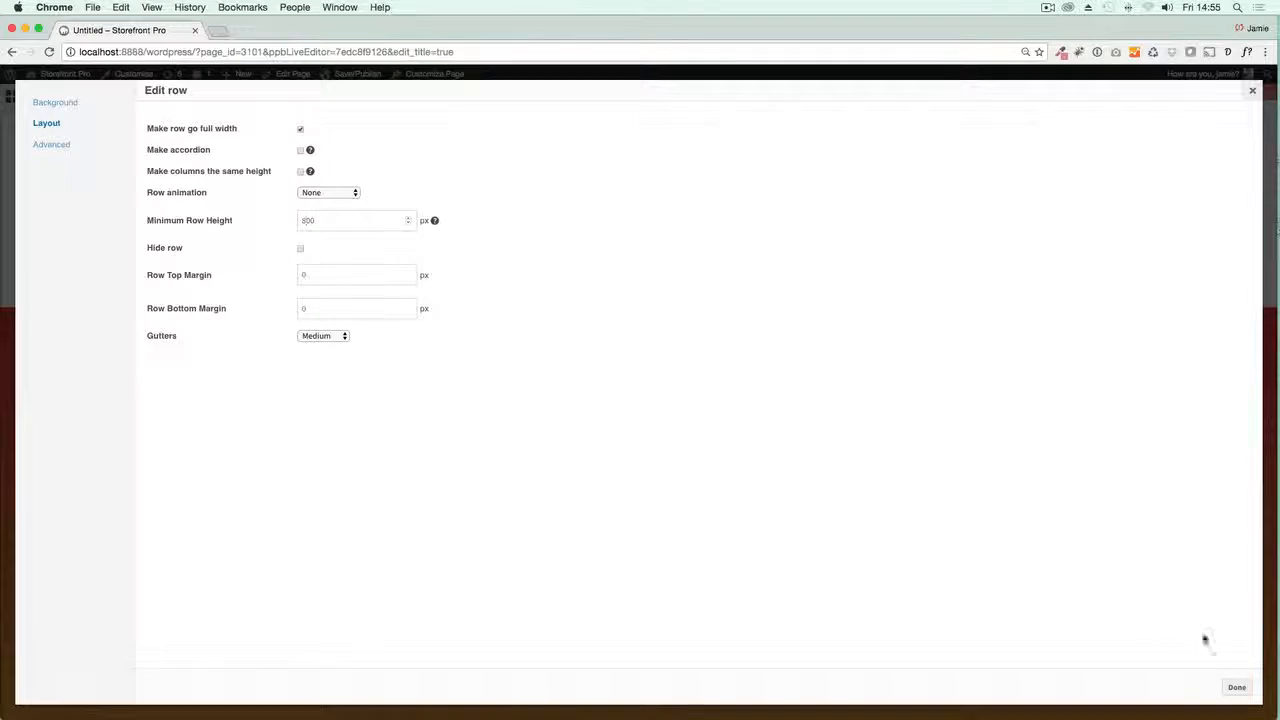
{"action": "left_click", "coordinate": [1236, 687]}
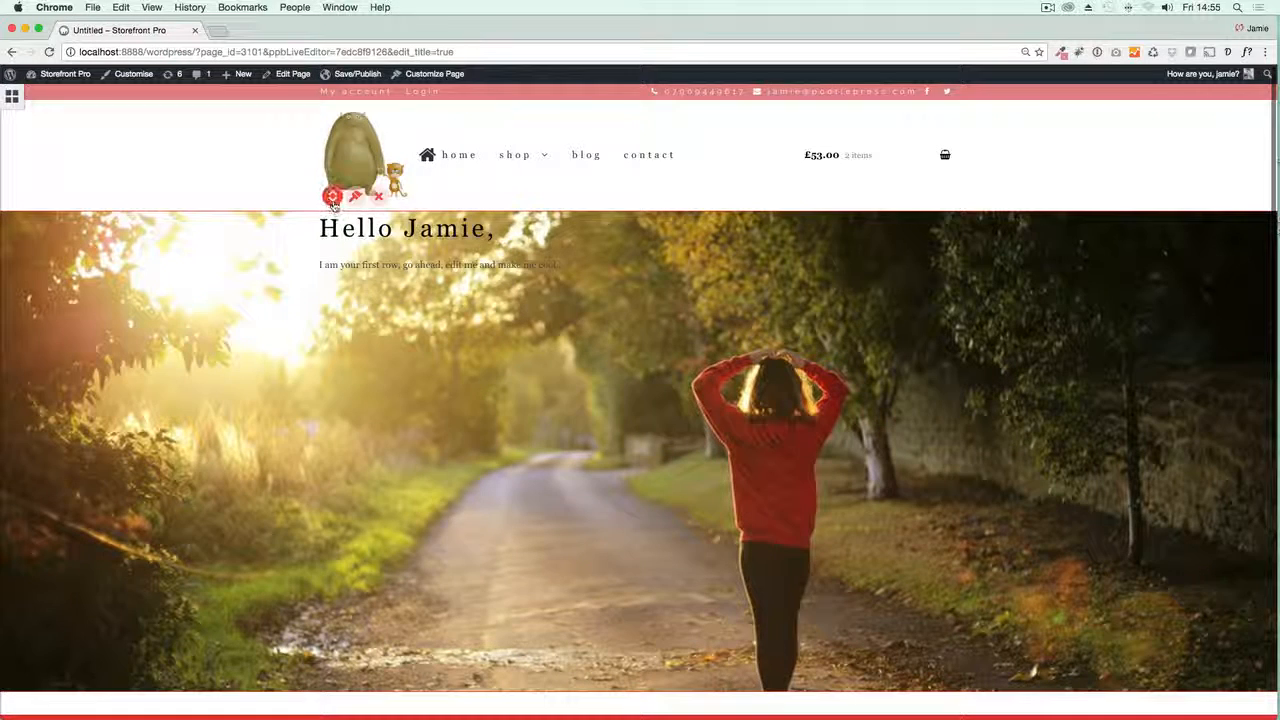
- Set the hero row's background Row effect to Fixed parallax and apply it
{"action": "left_click", "coordinate": [333, 196]}
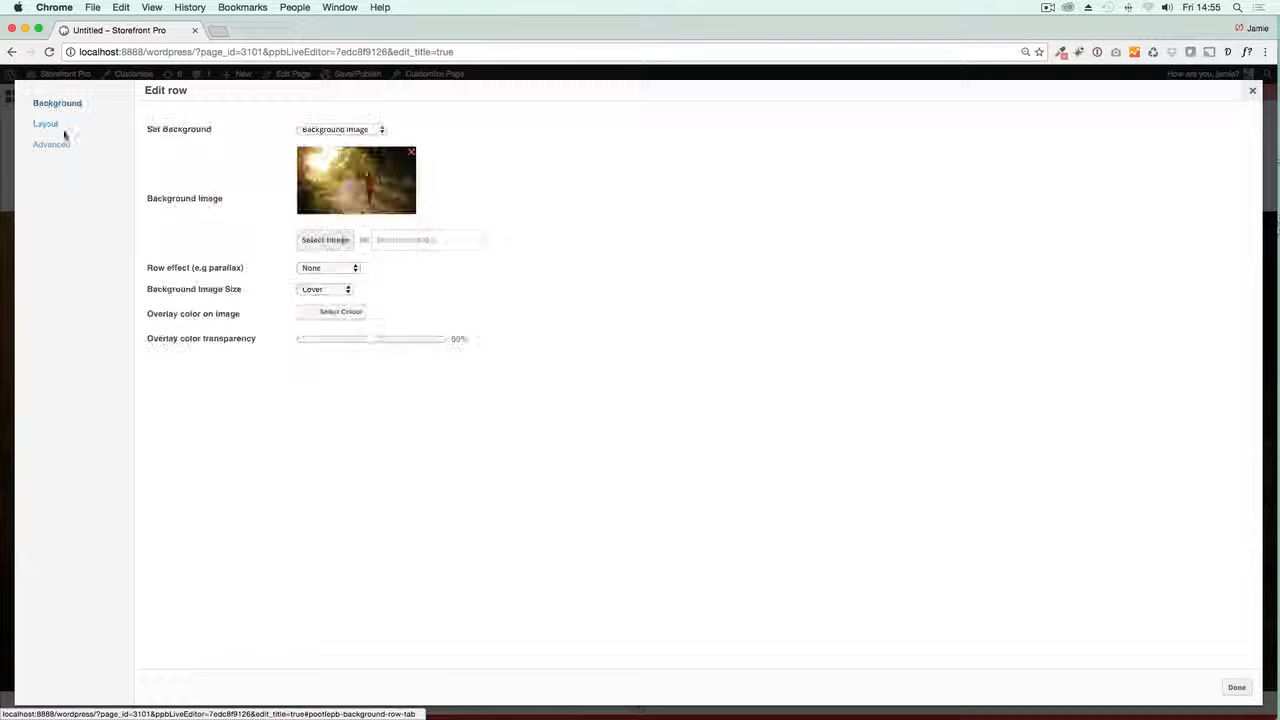
{"action": "left_click", "coordinate": [328, 267]}
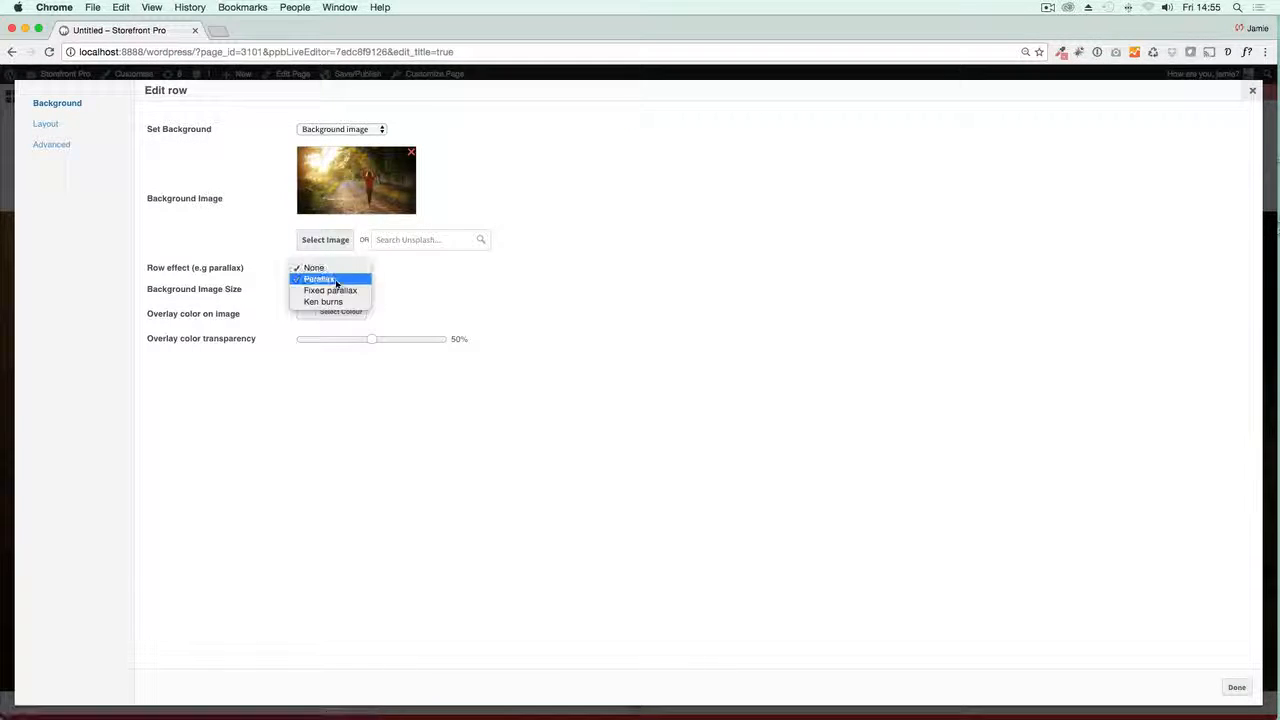
{"action": "left_click", "coordinate": [330, 291]}
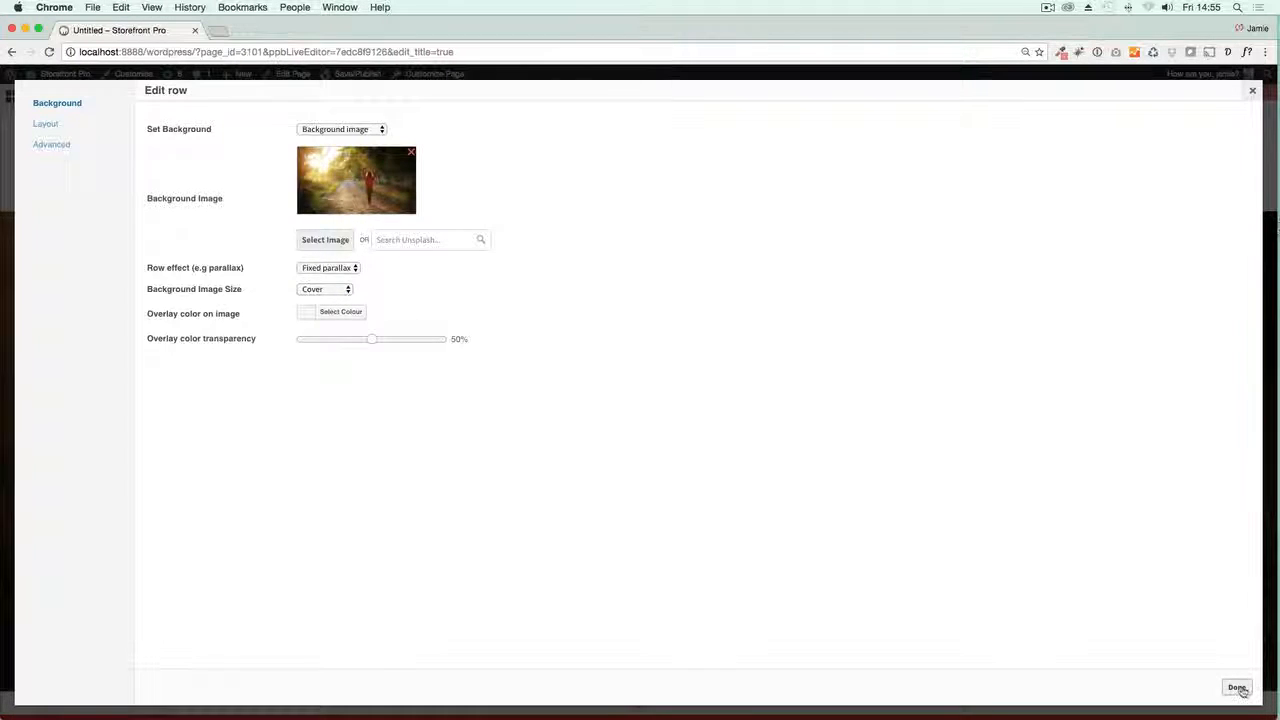
{"action": "left_click", "coordinate": [1237, 688]}
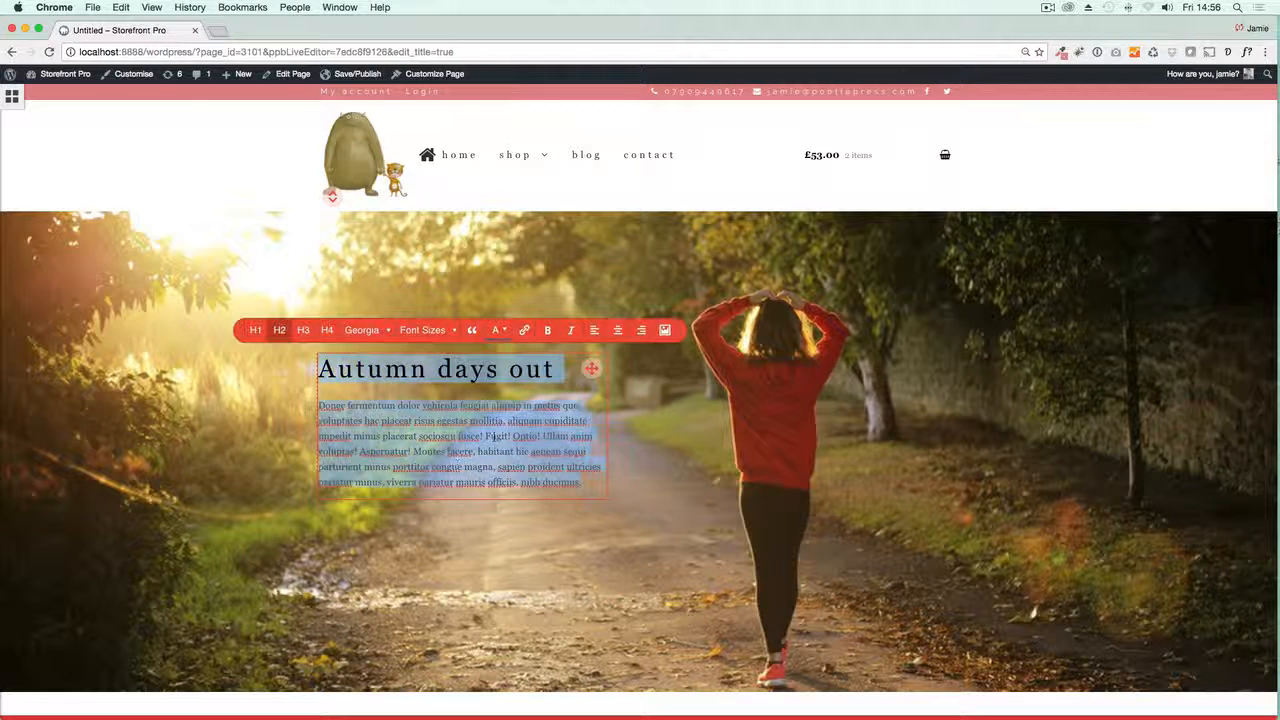
- Finish the hero as a white 'Autumn days out' heading with lorem ipsum paragraph beneath
{"action": "left_click", "coordinate": [495, 330]}
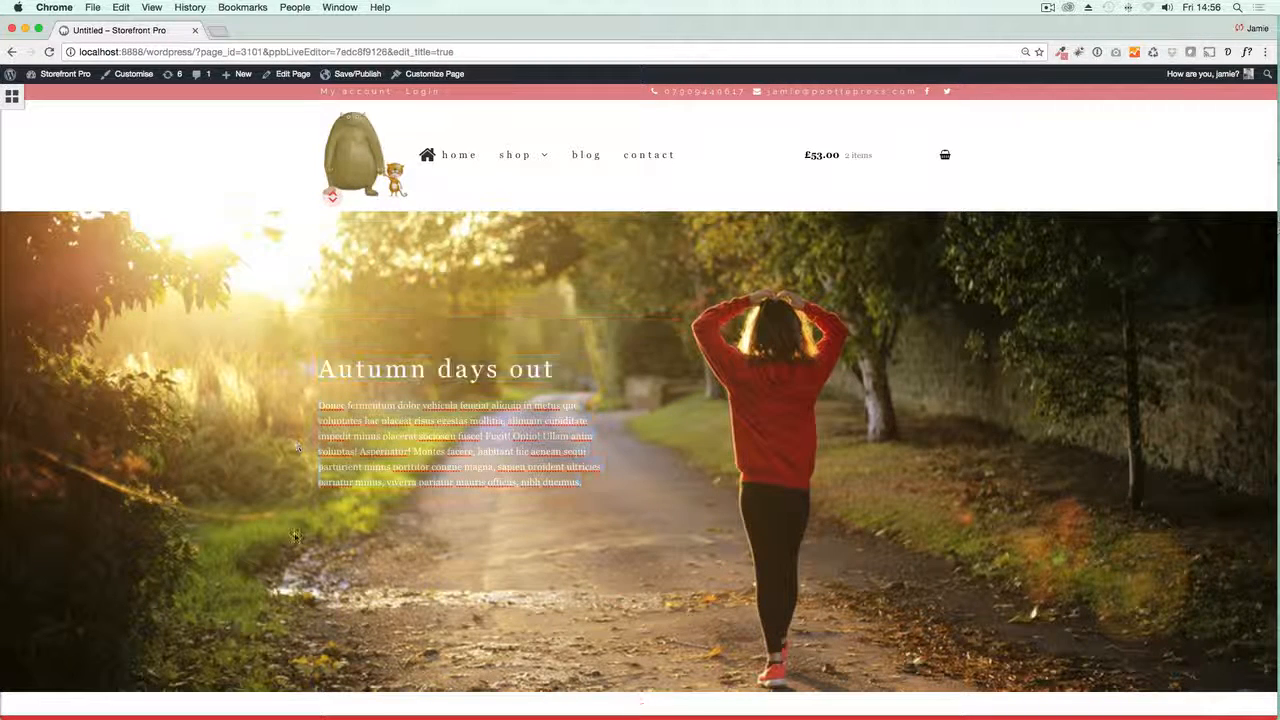
{"action": "scroll", "scroll_direction": "down", "scroll_amount": 3}
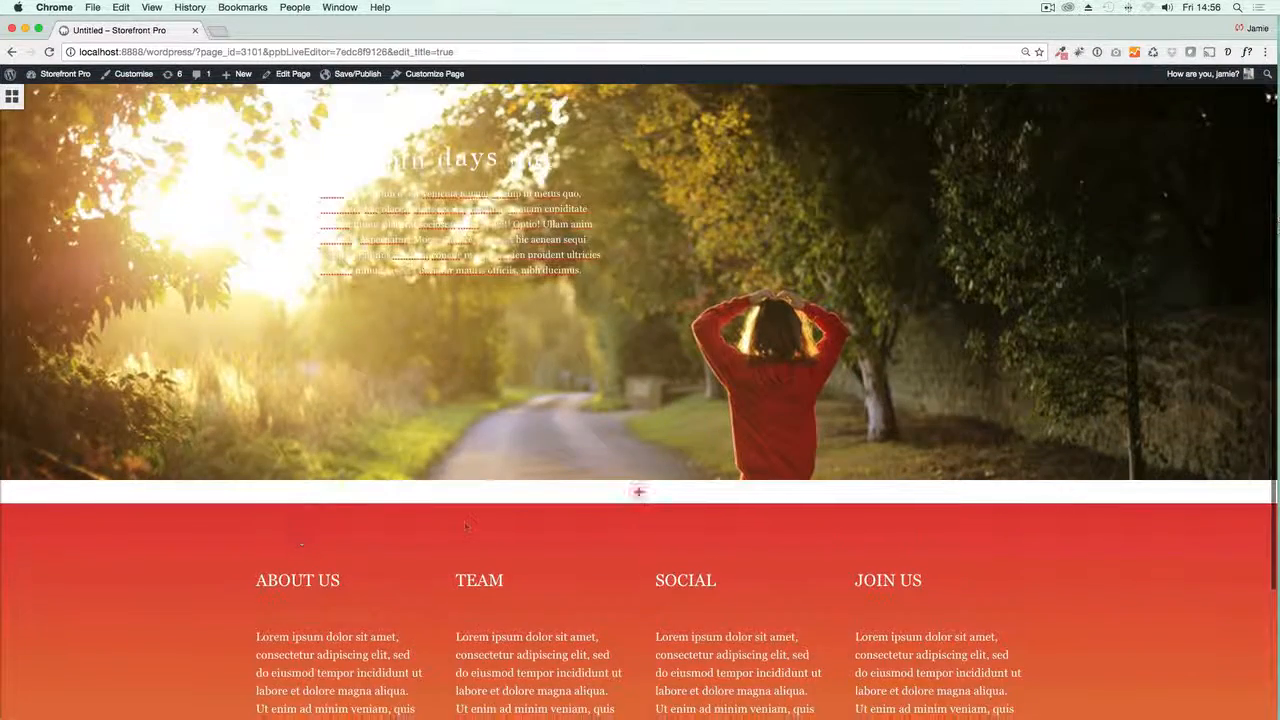
- Add a 3-column row below the hero and fill each column with lorem ipsum text
{"action": "left_click", "coordinate": [639, 491]}
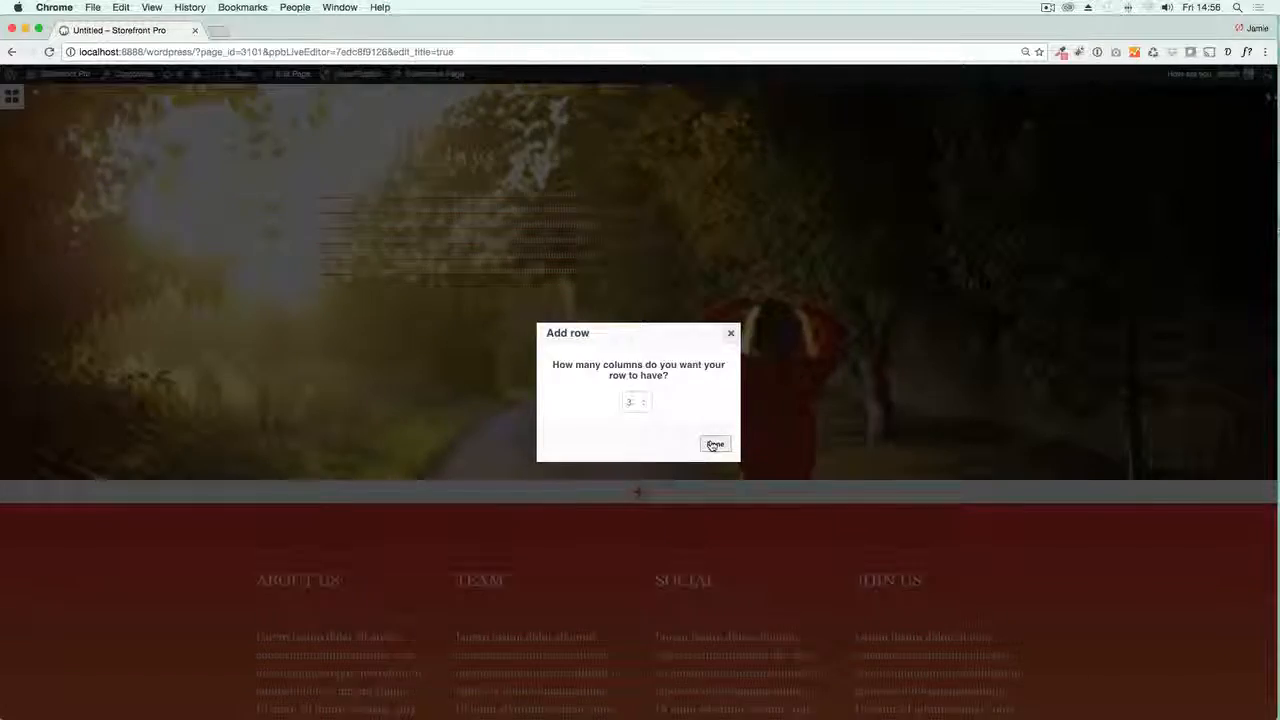
{"action": "left_click", "coordinate": [715, 444]}
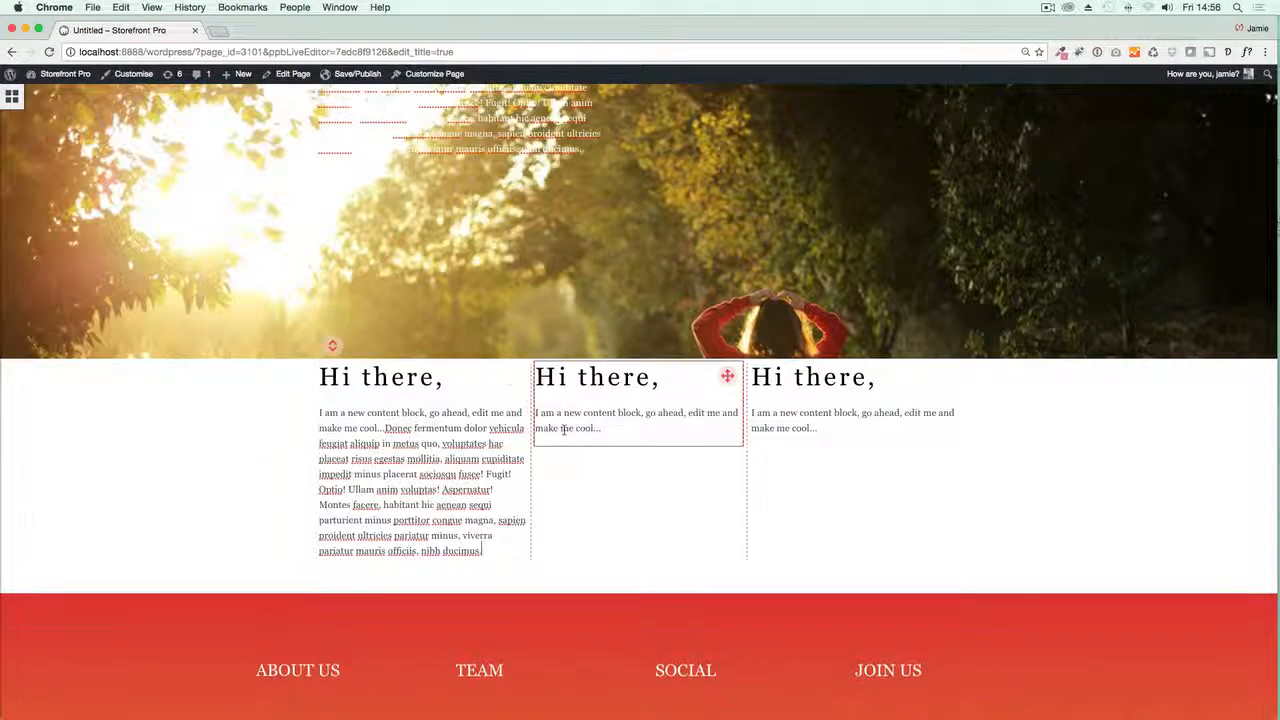
{"action": "left_click", "coordinate": [600, 428]}
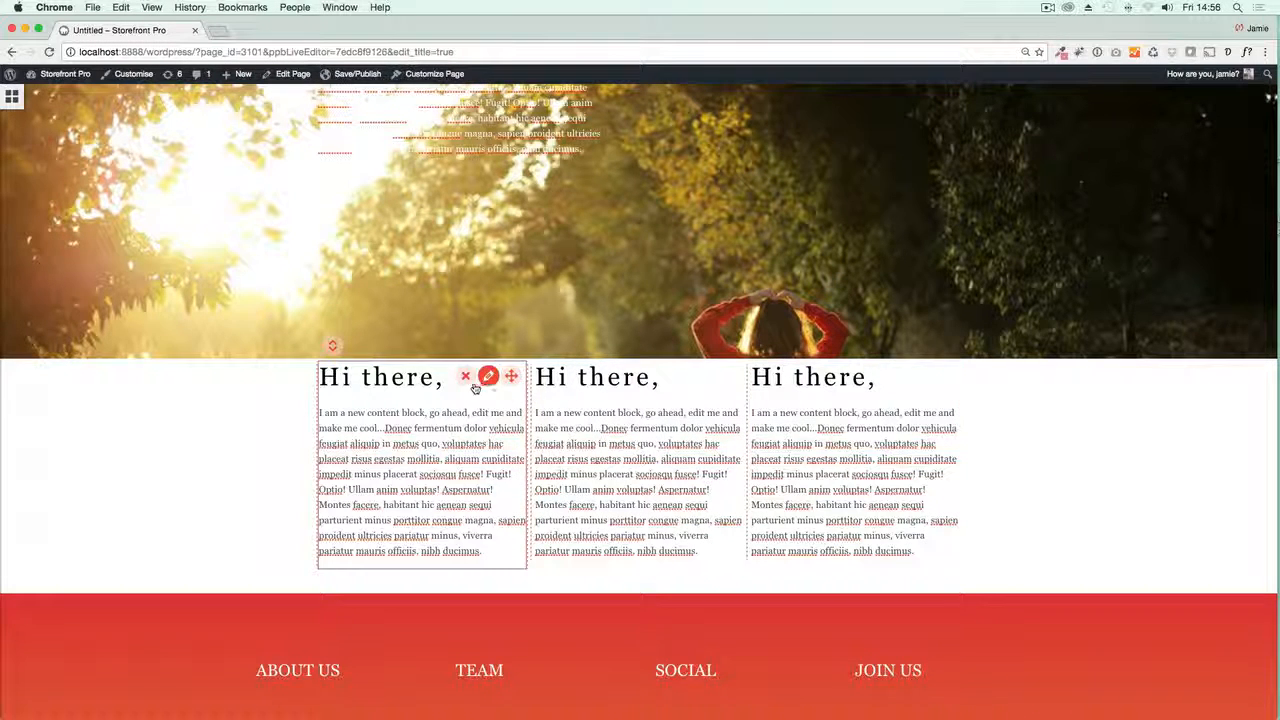
{"action": "left_click", "coordinate": [489, 376]}
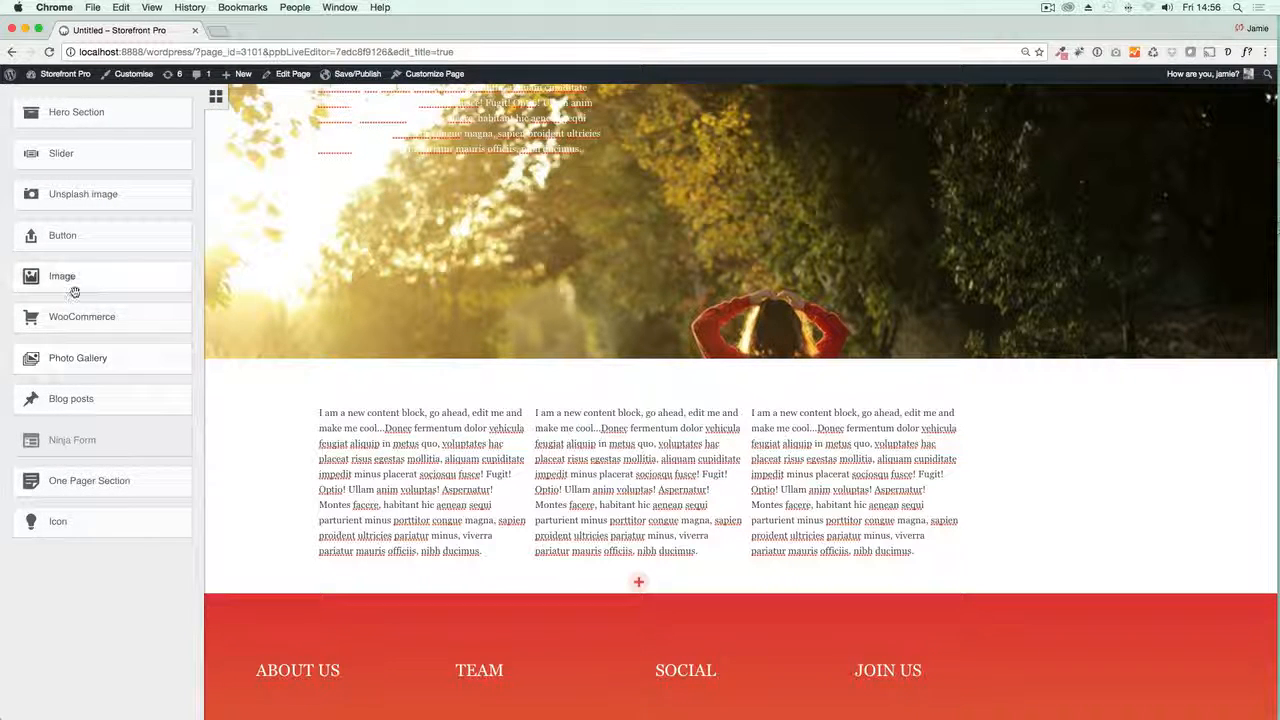
{"action": "mouse_move", "coordinate": [79, 528]}
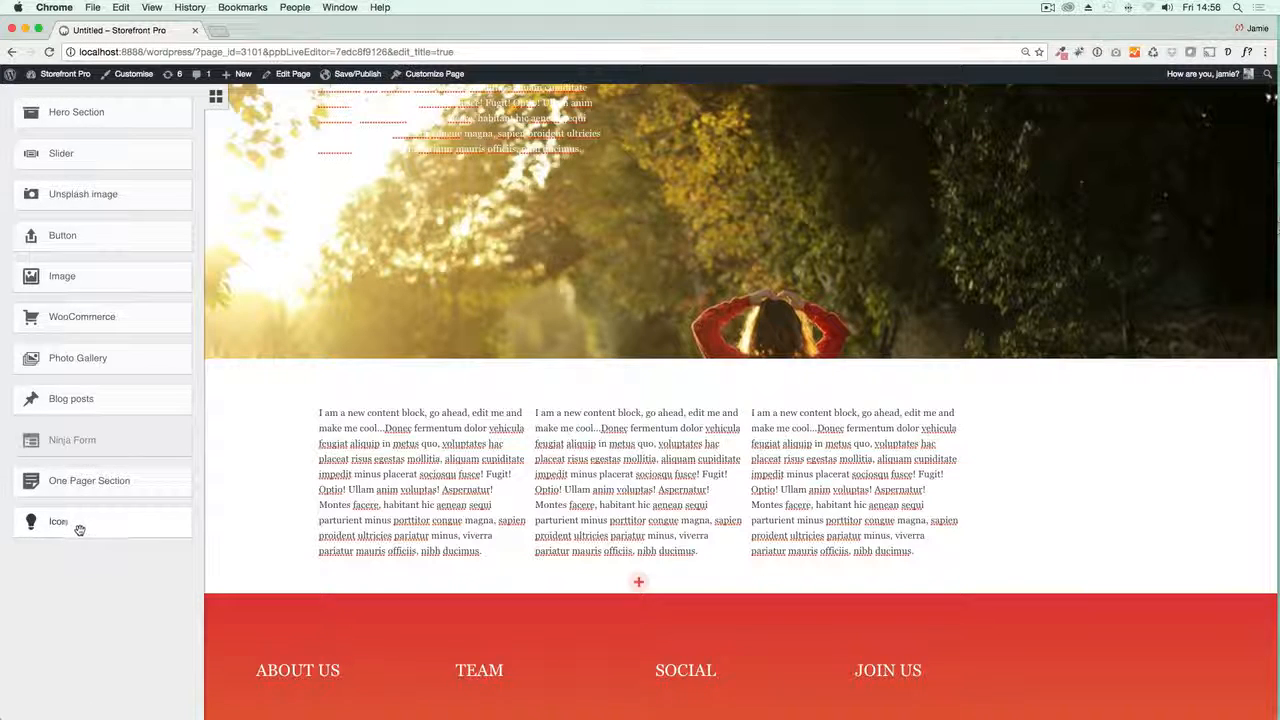
- Place an Icon module (Android icon) above the first column's text and edit it
{"action": "left_click", "coordinate": [58, 521]}
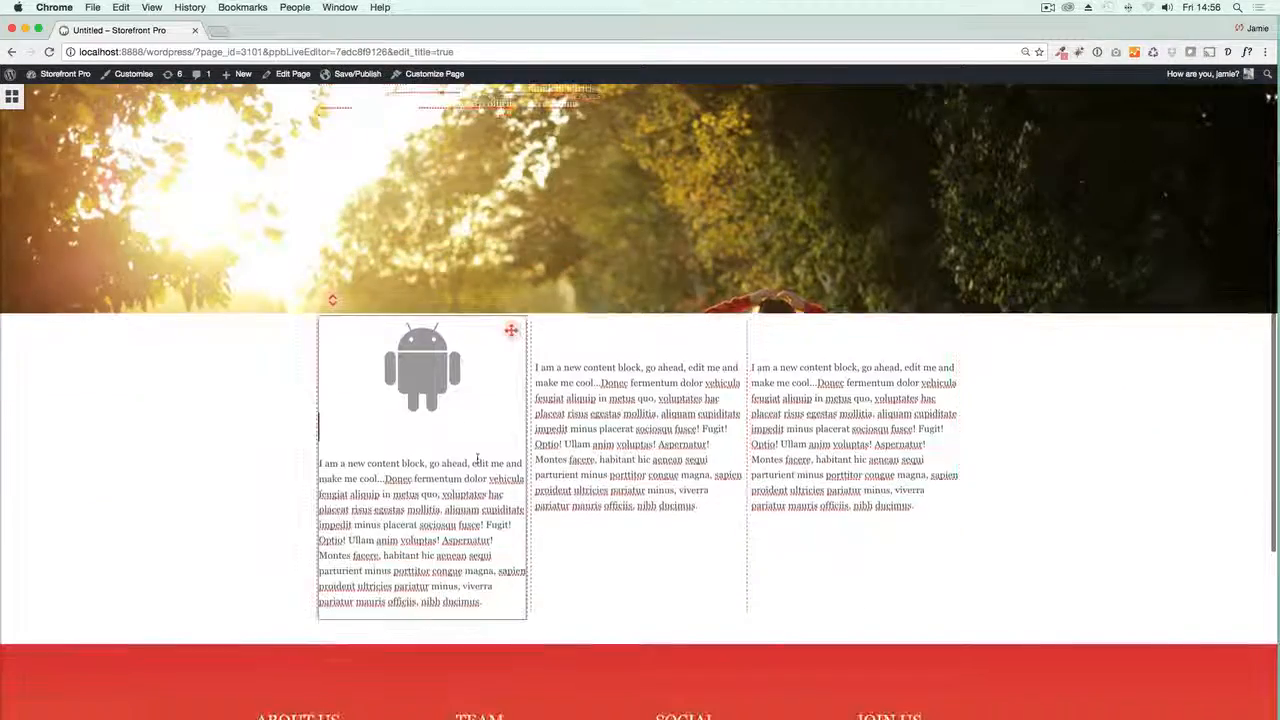
{"action": "scroll", "scroll_direction": "up", "scroll_amount": 3}
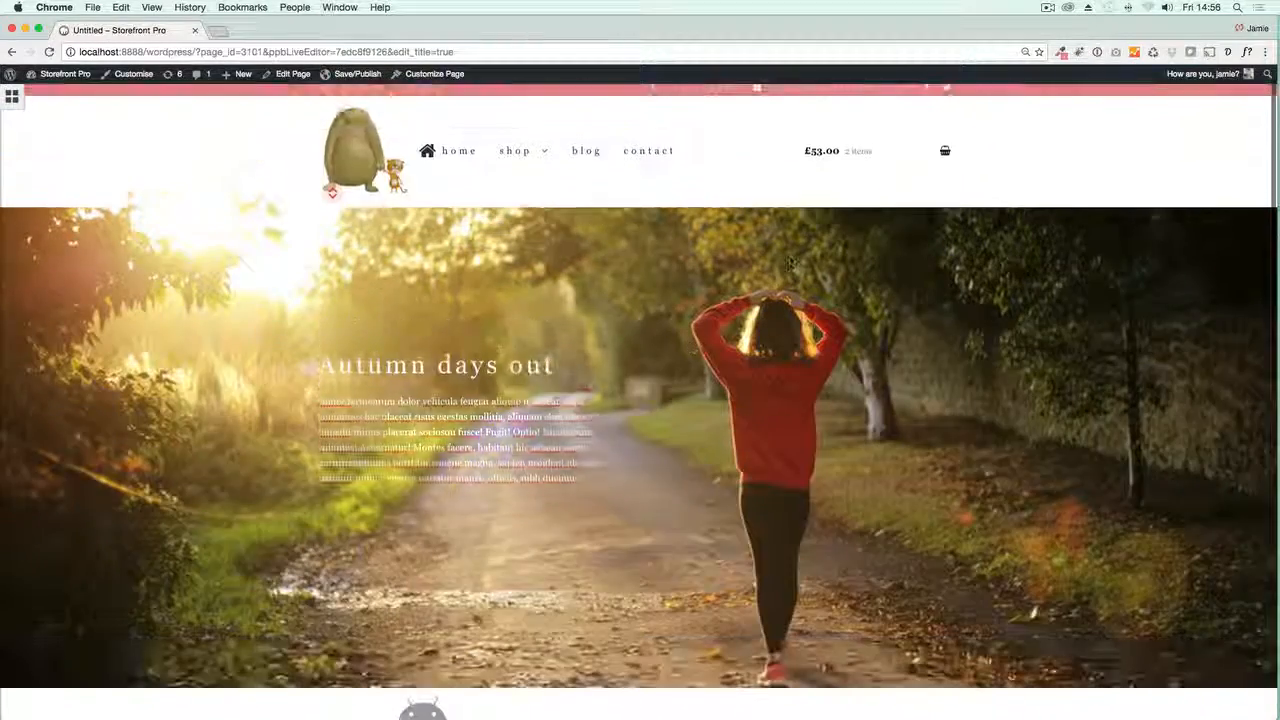
{"action": "left_click", "coordinate": [1061, 52]}
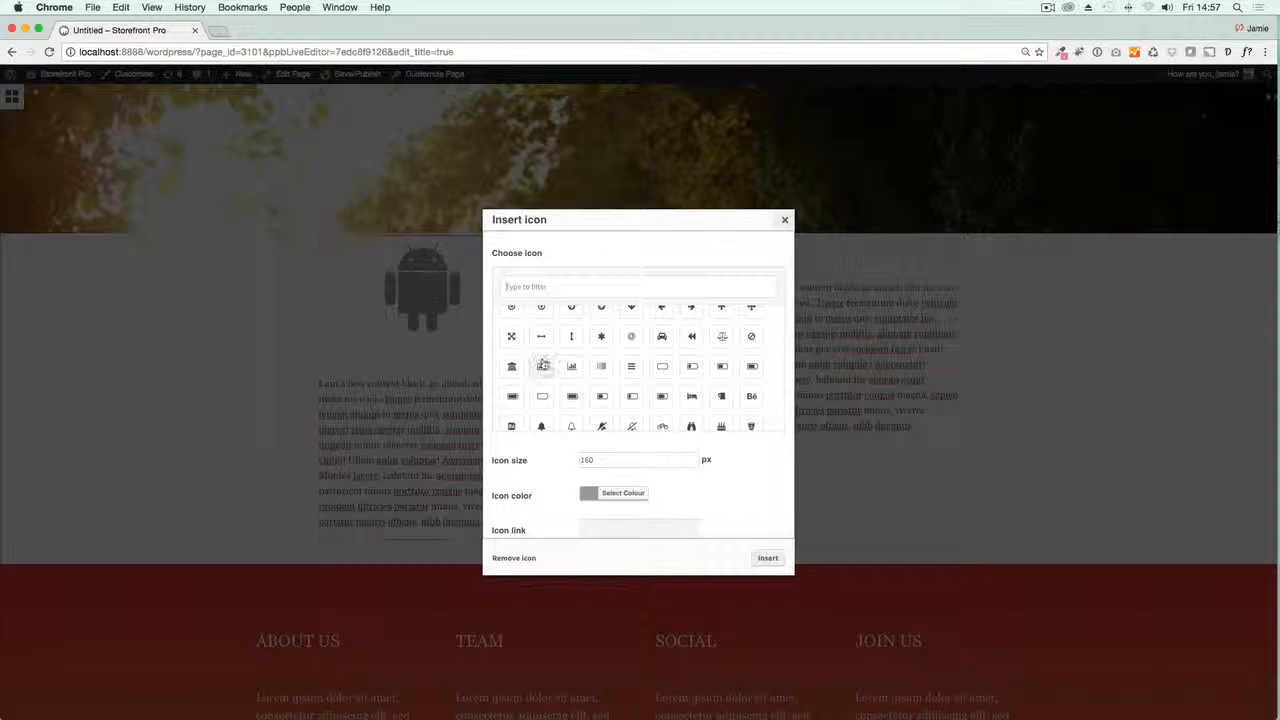
- Colour the first column's Android icon pink and insert it
{"action": "left_click", "coordinate": [622, 493]}
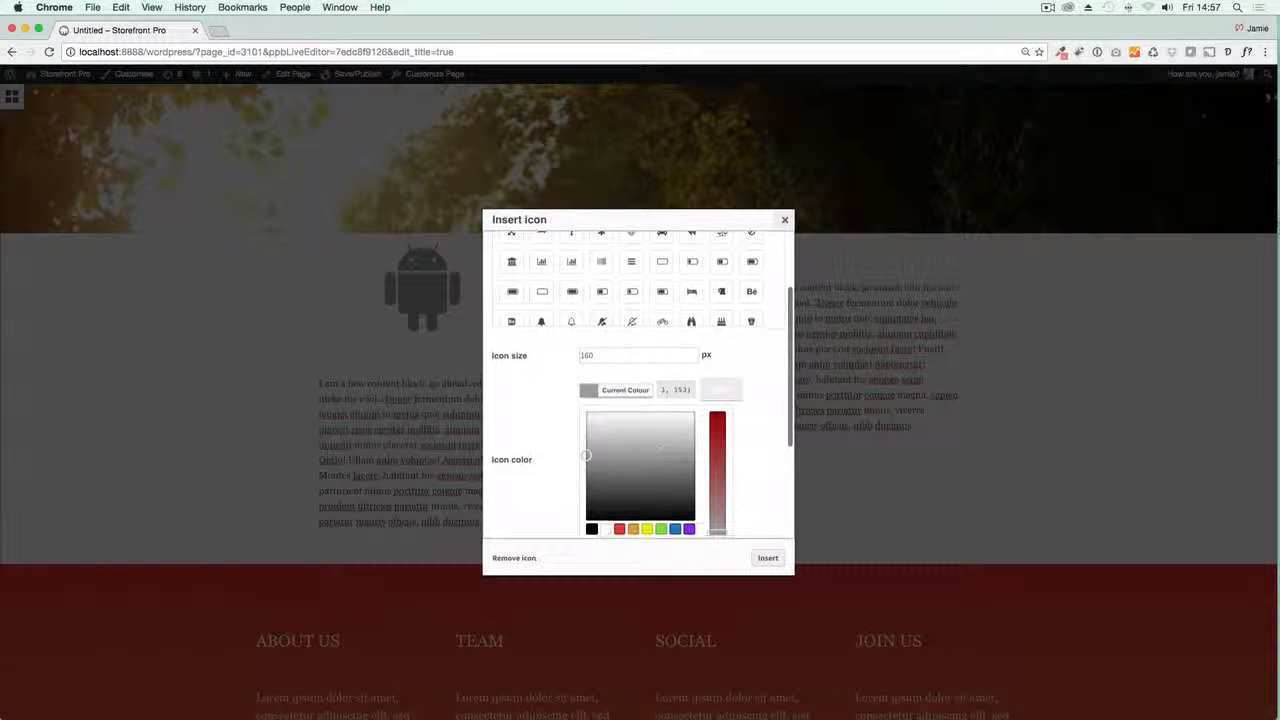
{"action": "left_click", "coordinate": [717, 420]}
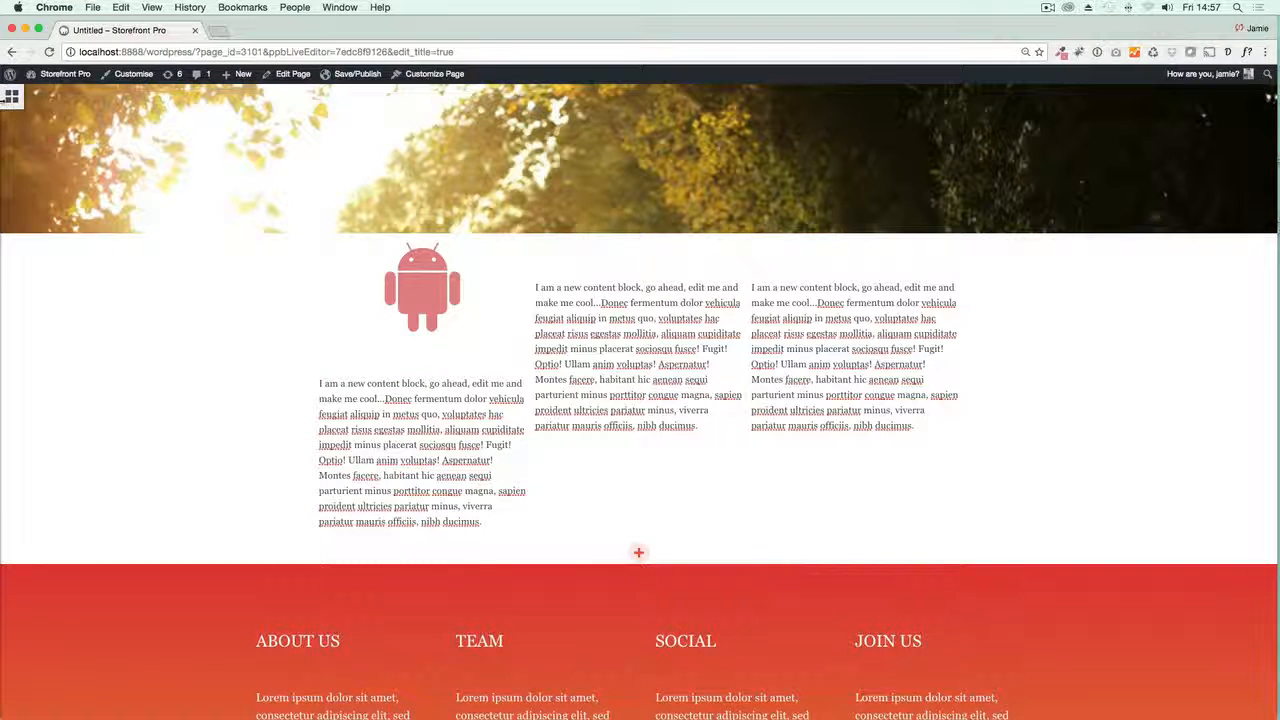
{"action": "left_click", "coordinate": [11, 96]}
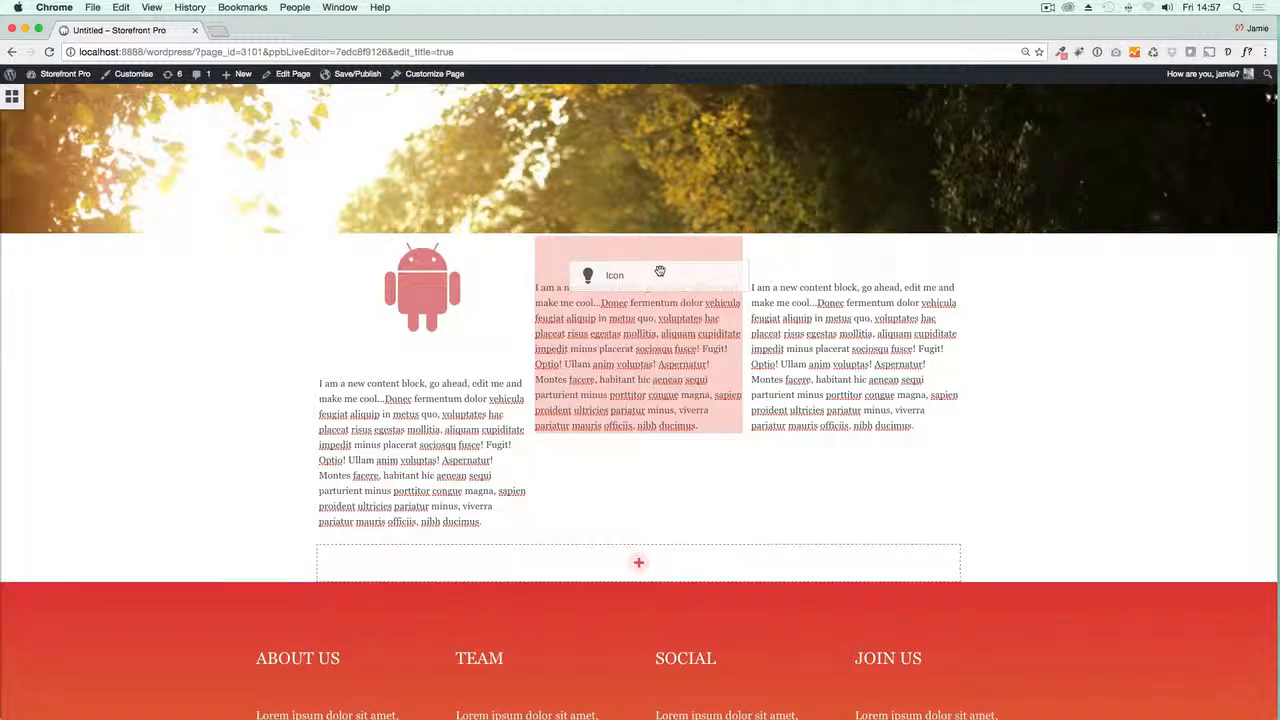
- Add pink icons to the other columns: a peace hand in the second, an Apple logo in the third
{"action": "left_click", "coordinate": [614, 275]}
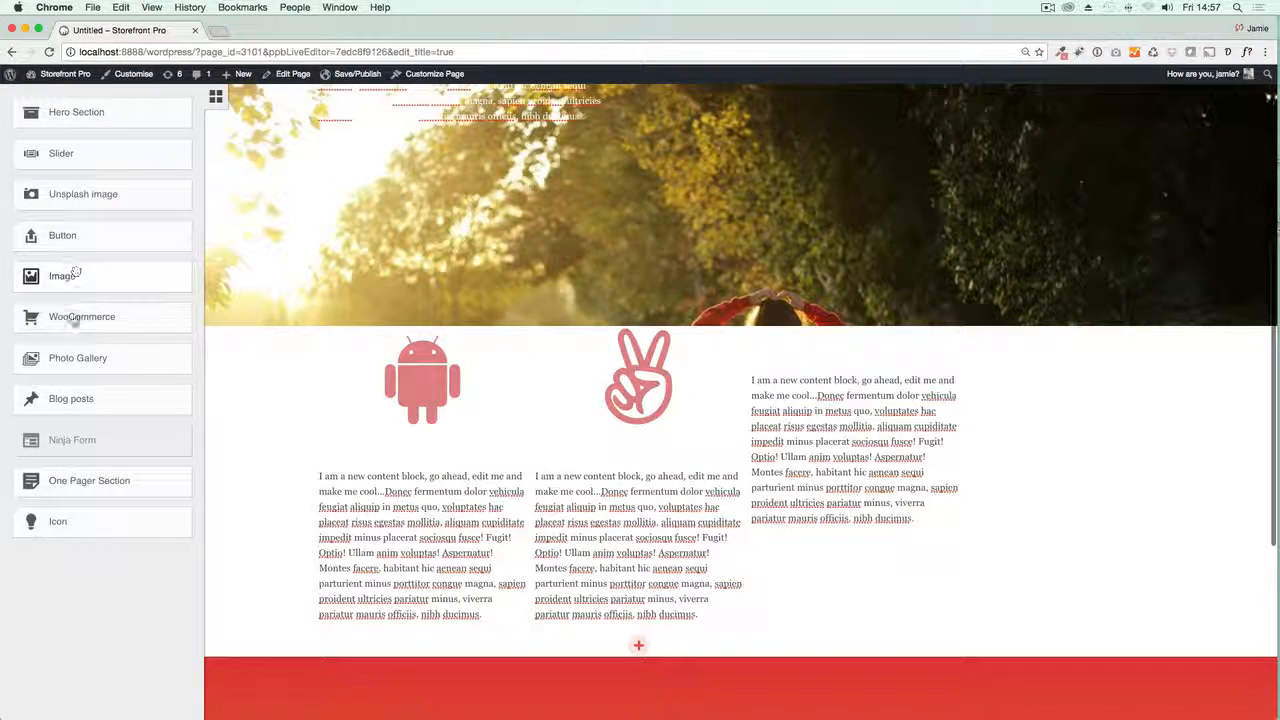
{"action": "left_click", "coordinate": [639, 377]}
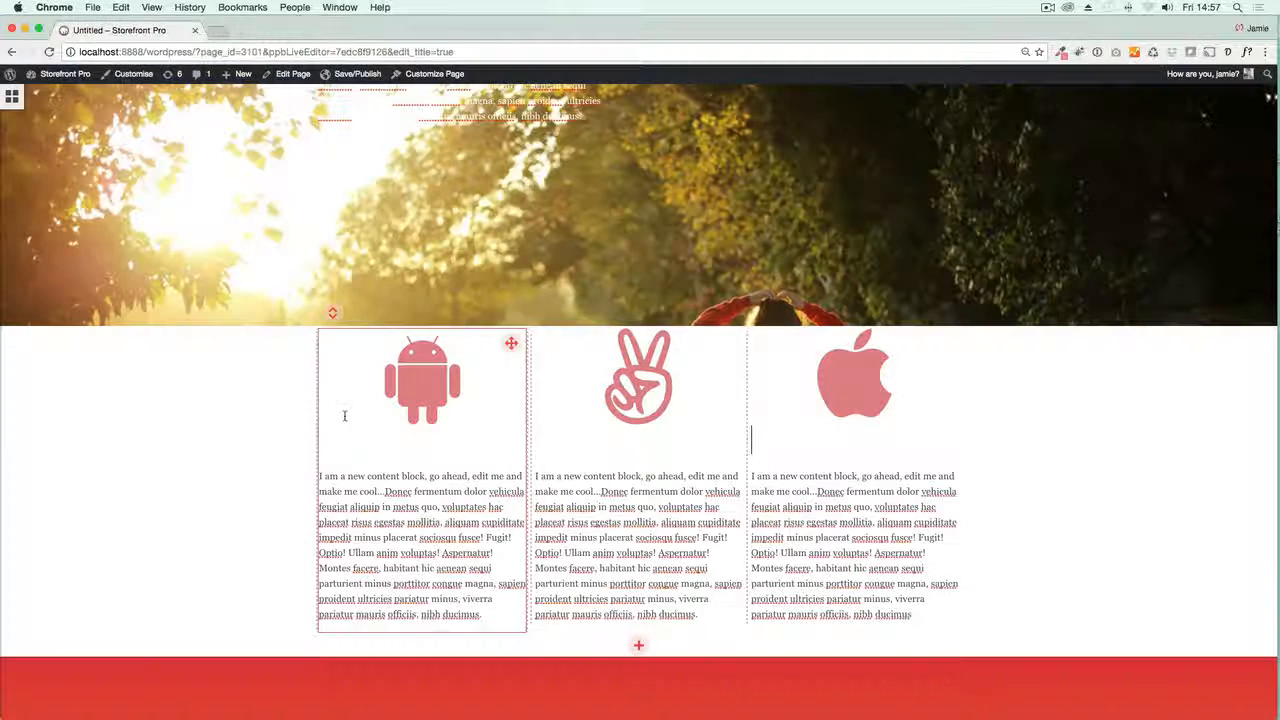
{"action": "scroll", "scroll_direction": "down", "scroll_amount": 3}
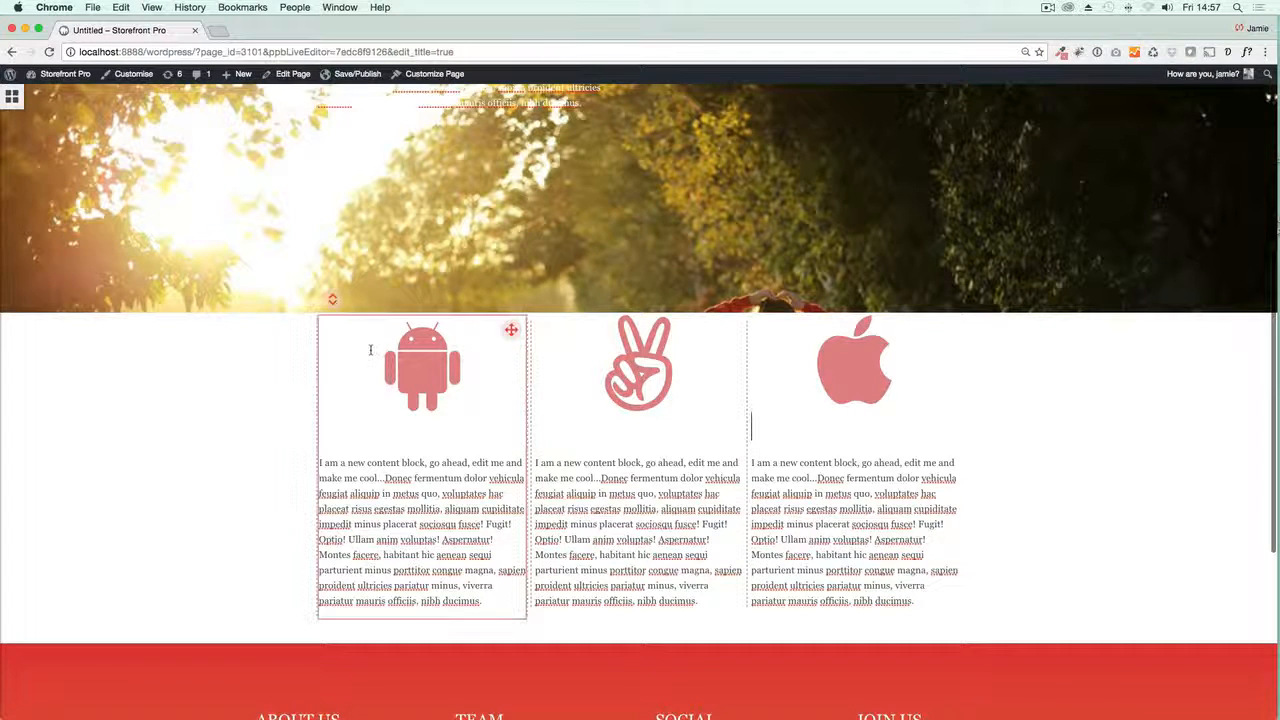
- Set the icon row's layout value to 50, then add a new row beneath it
{"action": "left_click", "coordinate": [332, 300]}
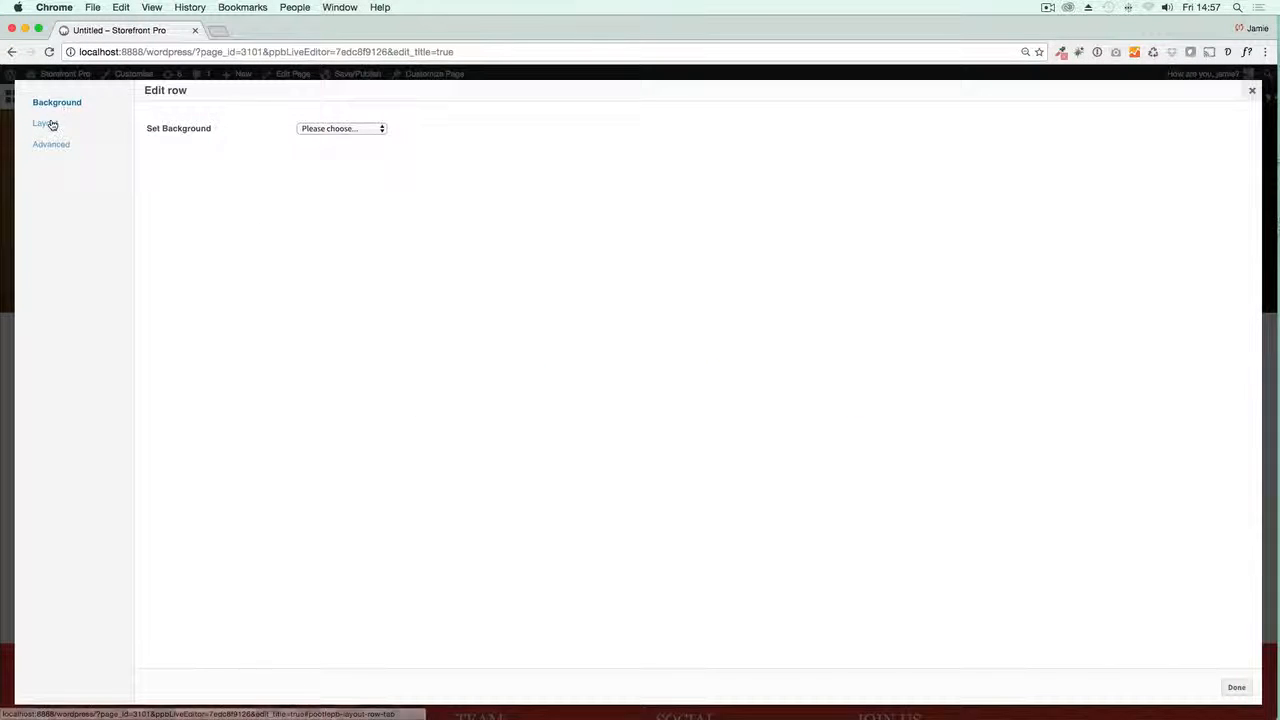
{"action": "left_click", "coordinate": [45, 123]}
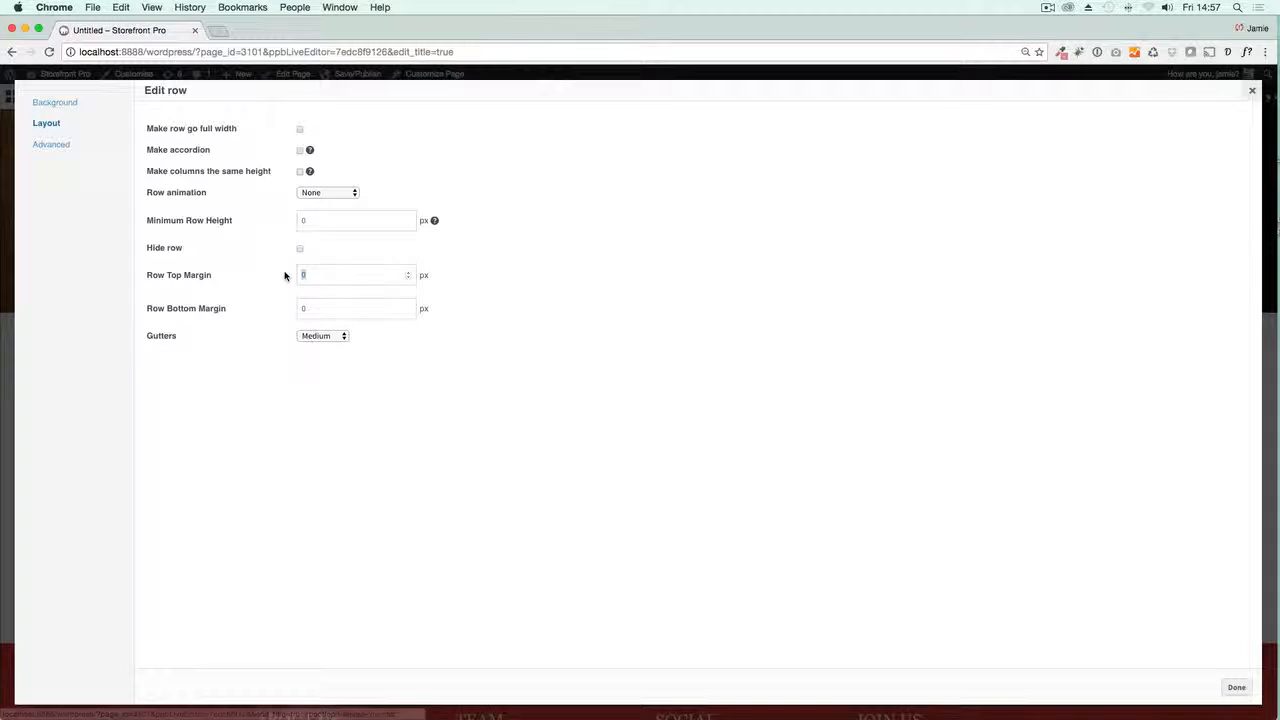
{"action": "type", "text": "50"}
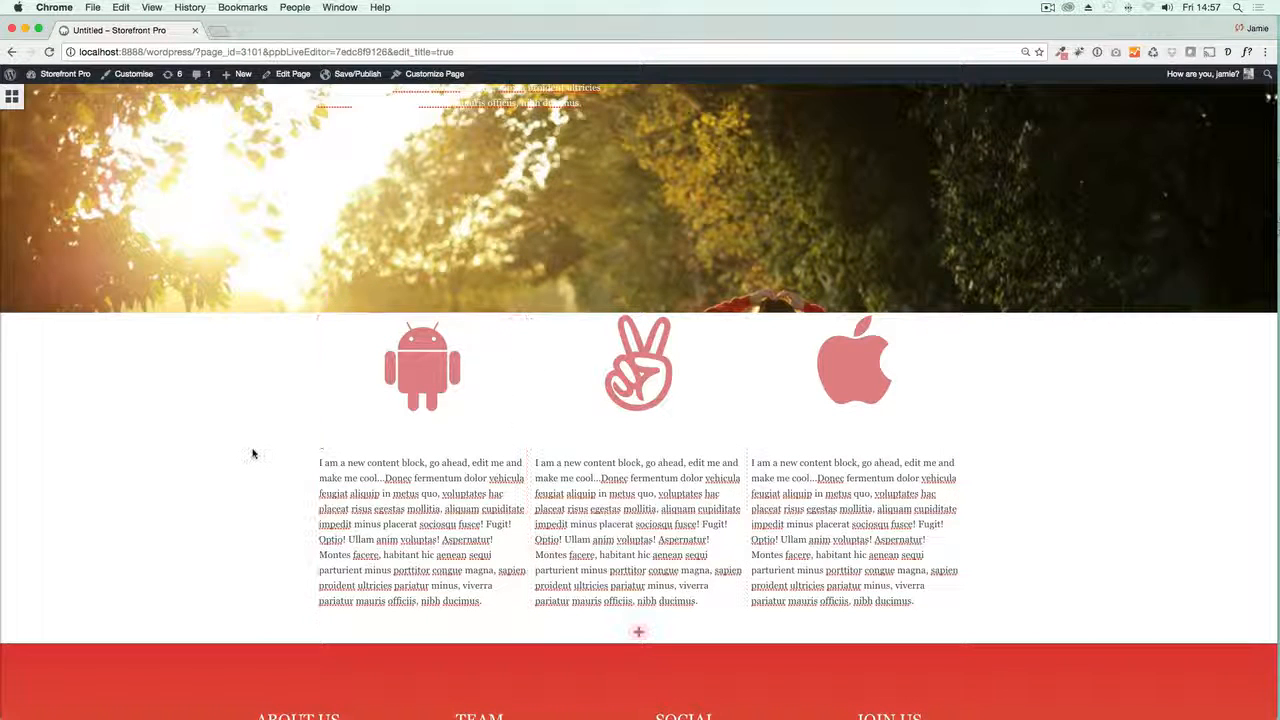
{"action": "scroll", "scroll_direction": "down", "scroll_amount": 3}
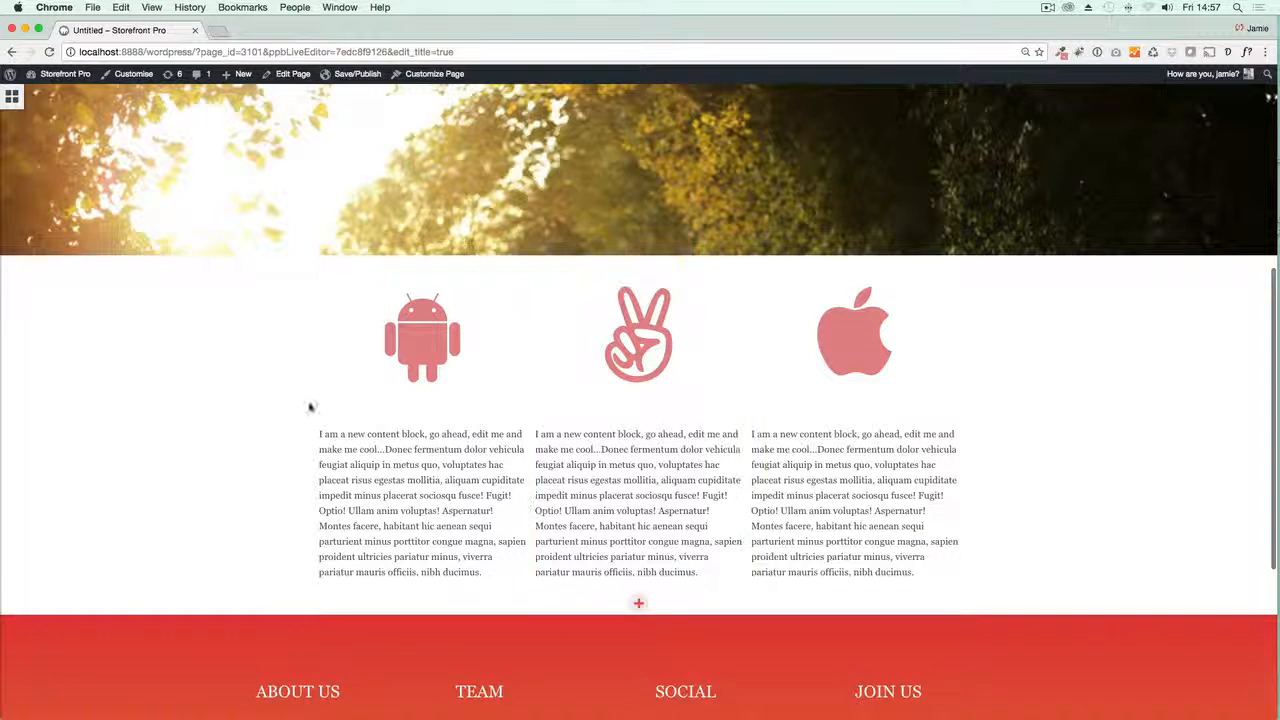
{"action": "scroll", "scroll_direction": "down", "scroll_amount": 3}
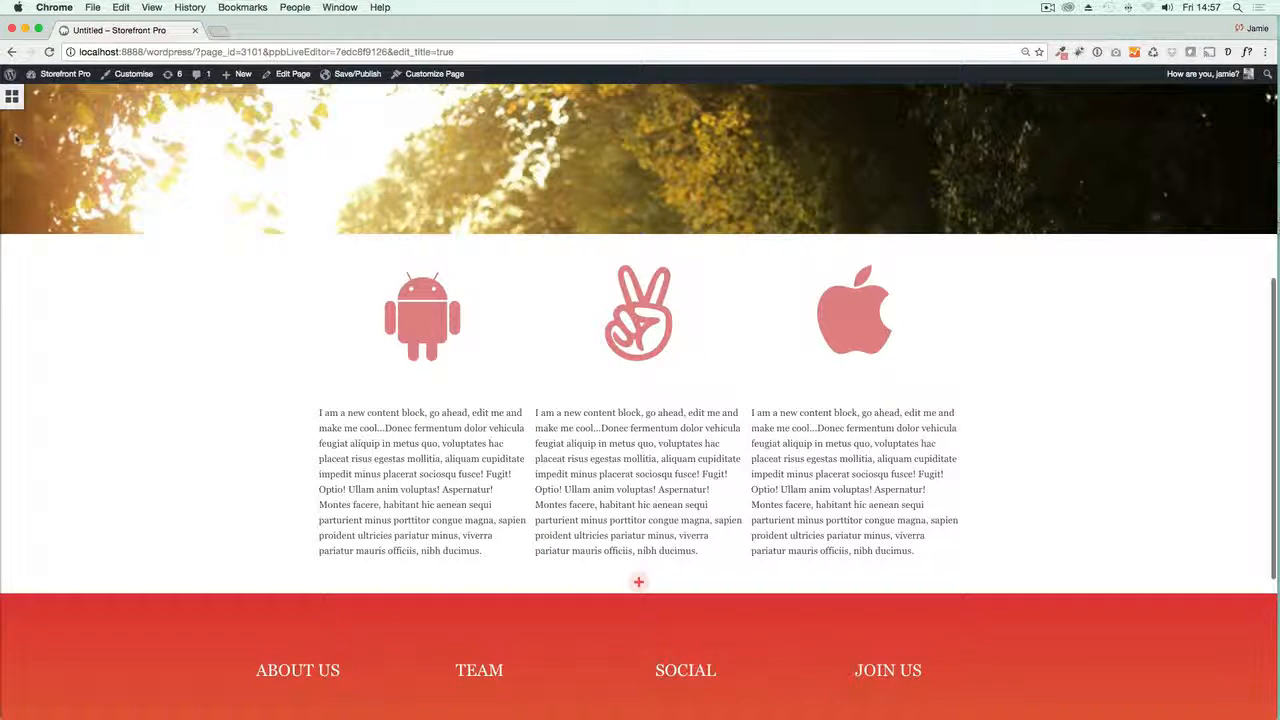
{"action": "left_click", "coordinate": [13, 97]}
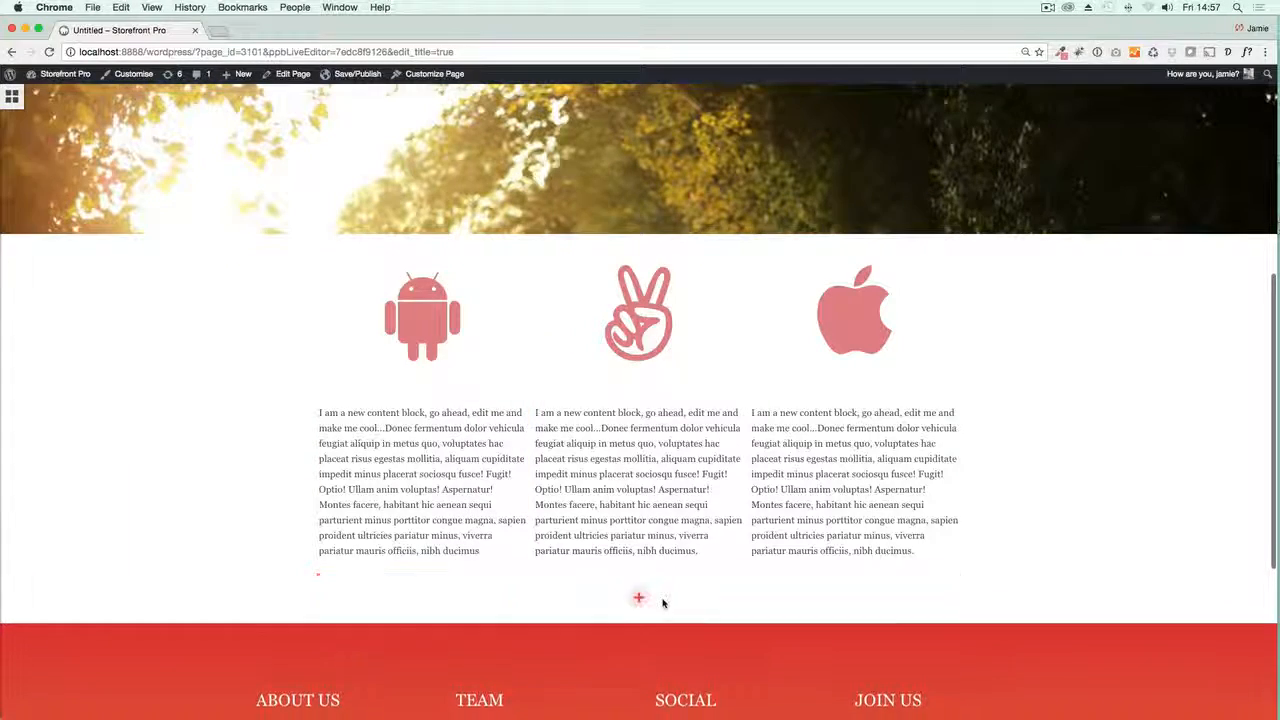
- Set the posts block to 2 across by 1 down, image-above-text layout, square featured images
{"action": "left_click", "coordinate": [639, 597]}
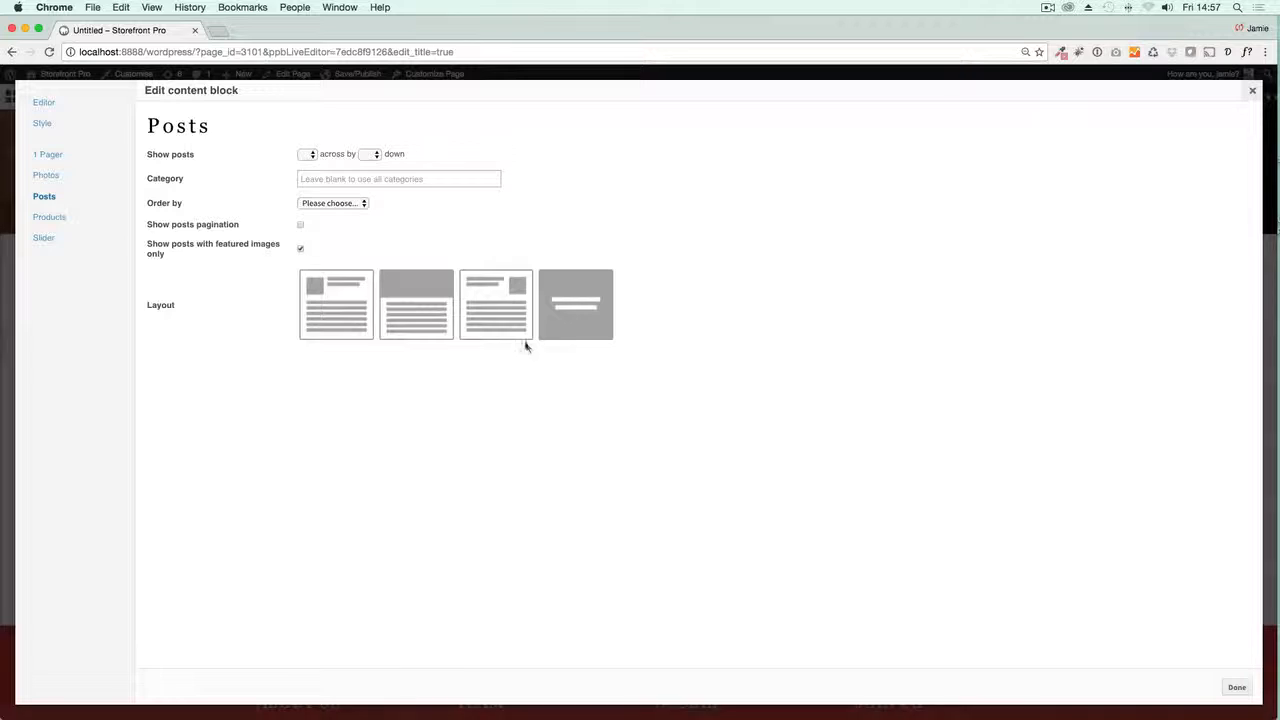
{"action": "left_click", "coordinate": [306, 154]}
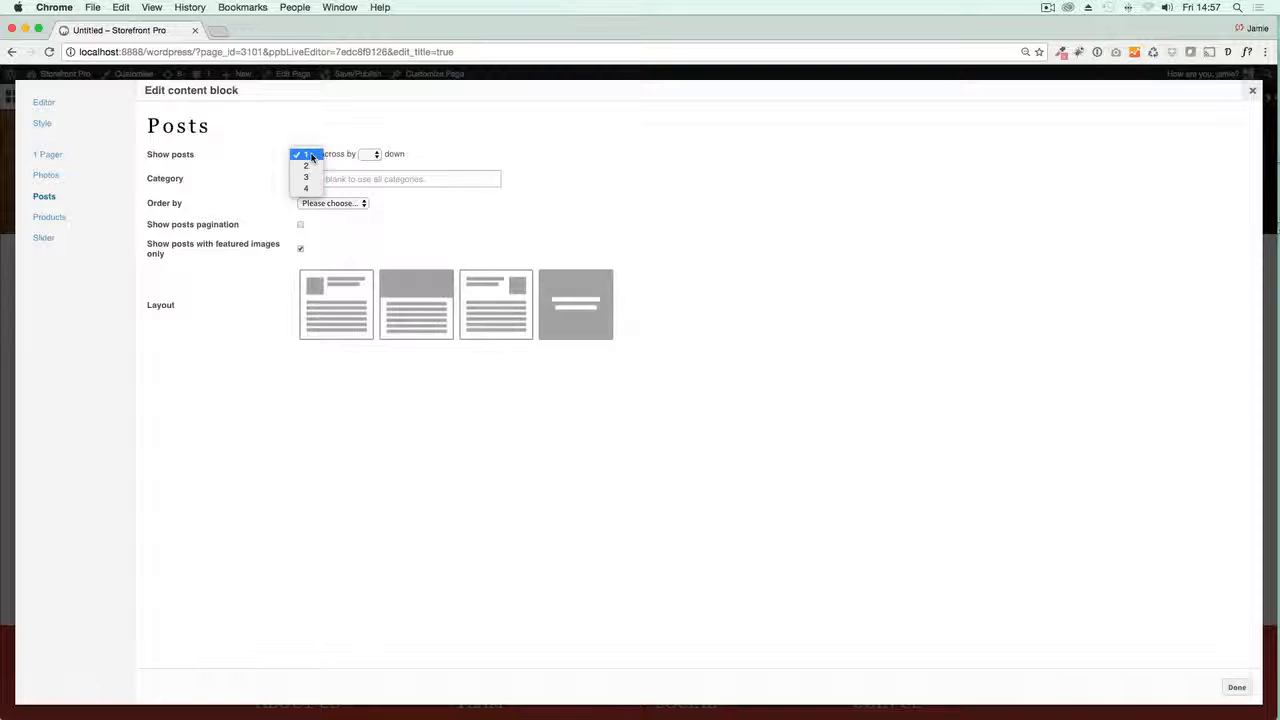
{"action": "mouse_move", "coordinate": [309, 166]}
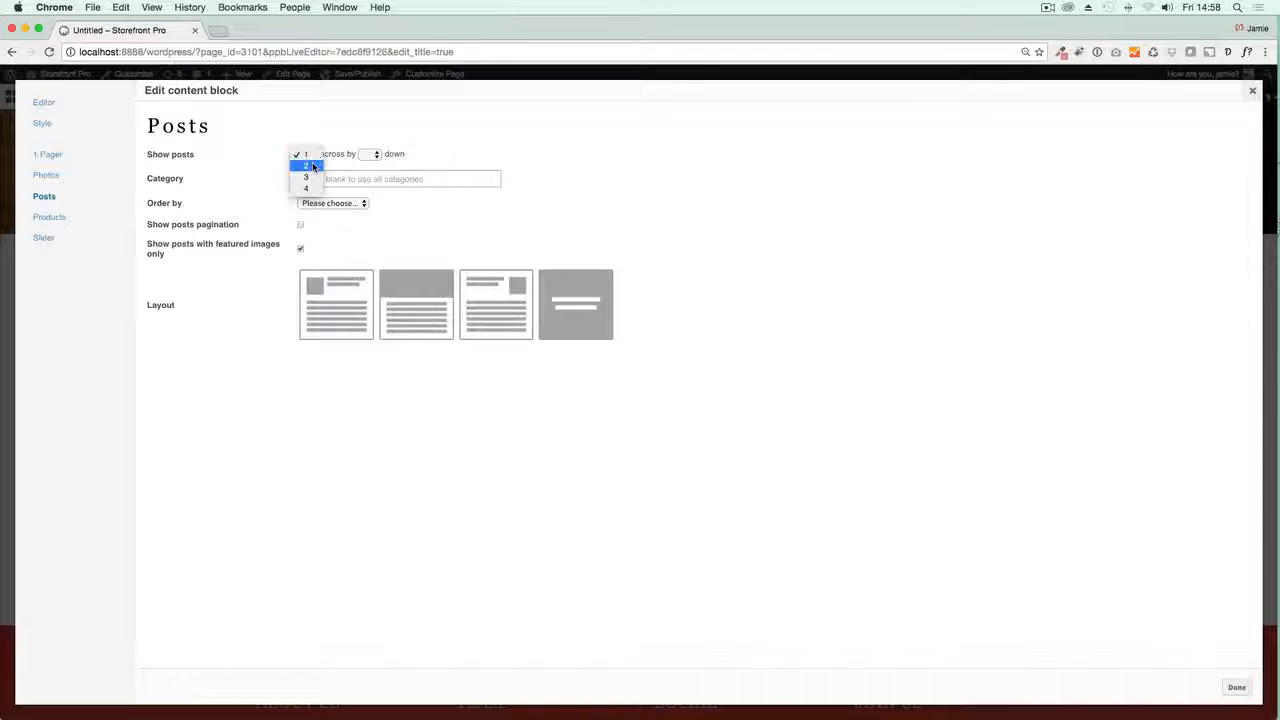
{"action": "left_click", "coordinate": [306, 165]}
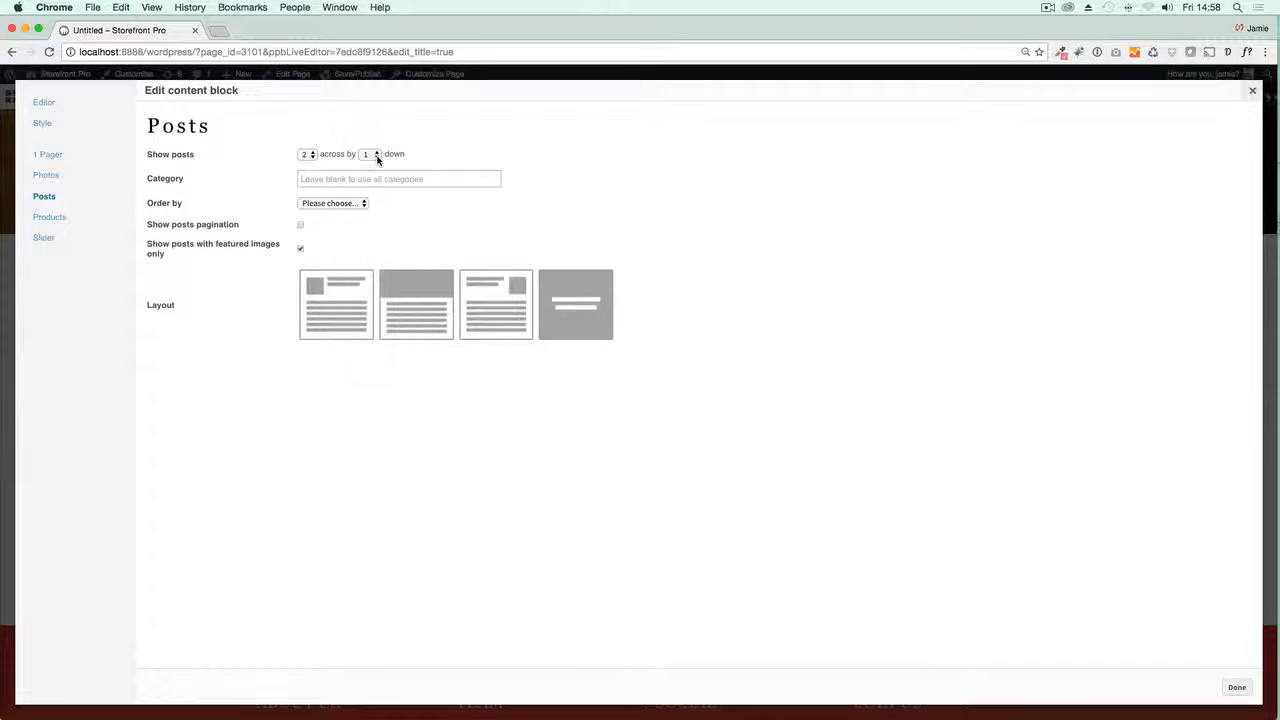
{"action": "left_click", "coordinate": [399, 179]}
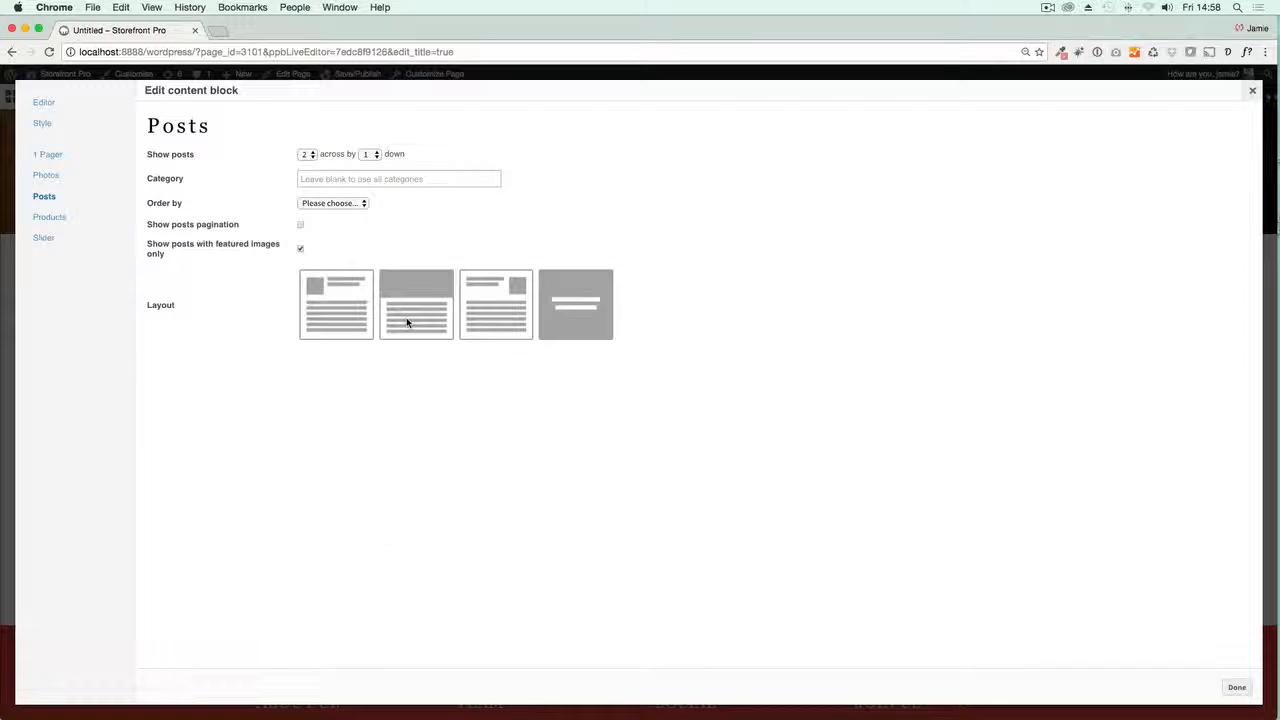
{"action": "left_click", "coordinate": [416, 304]}
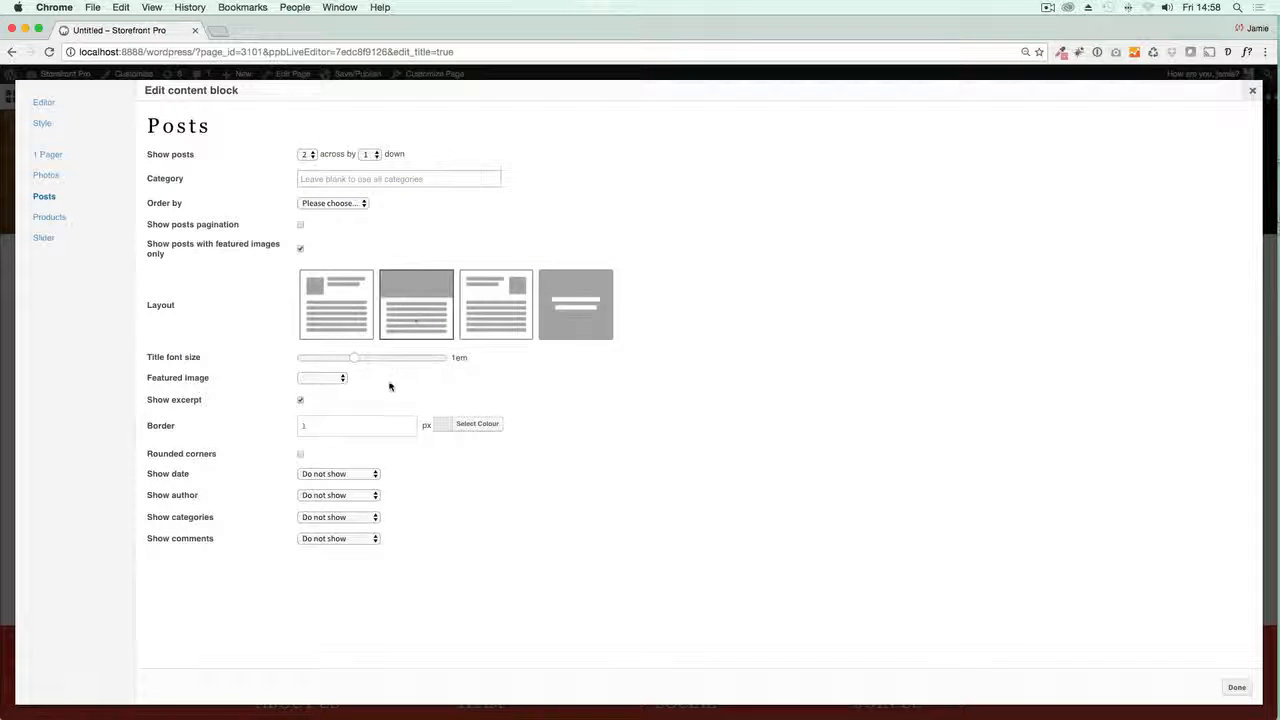
{"action": "mouse_move", "coordinate": [325, 388]}
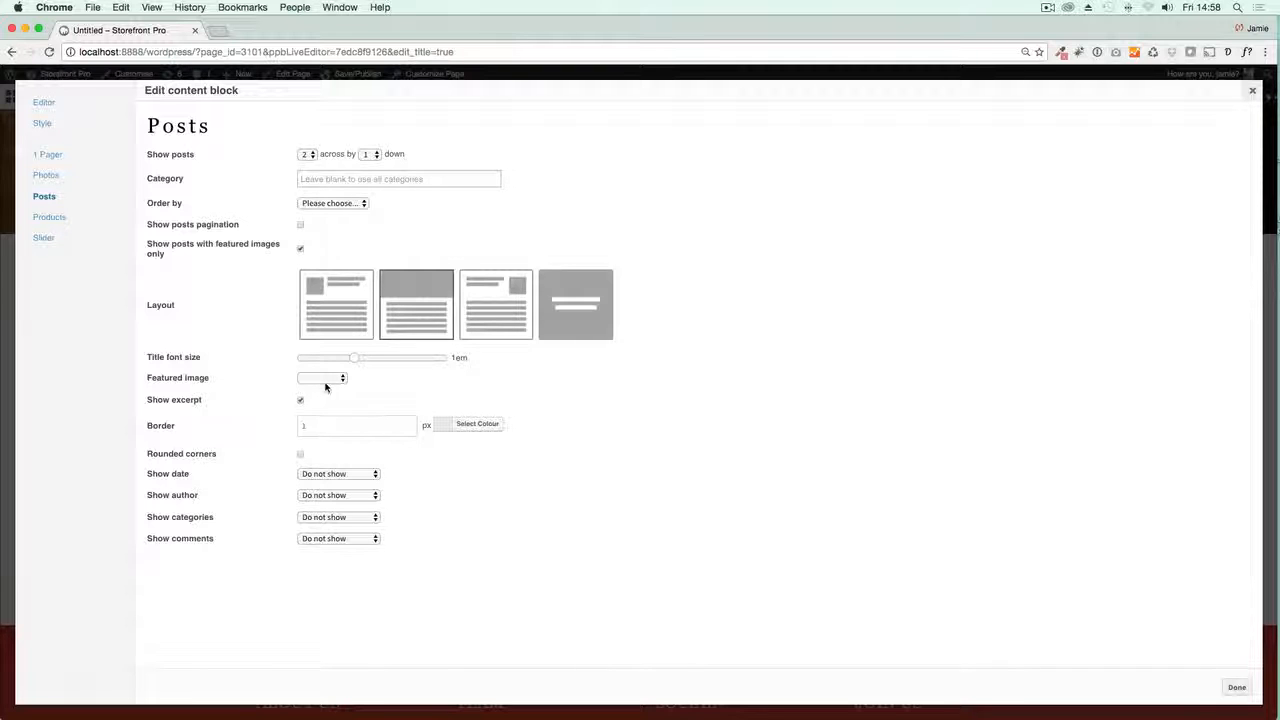
{"action": "left_click", "coordinate": [322, 377]}
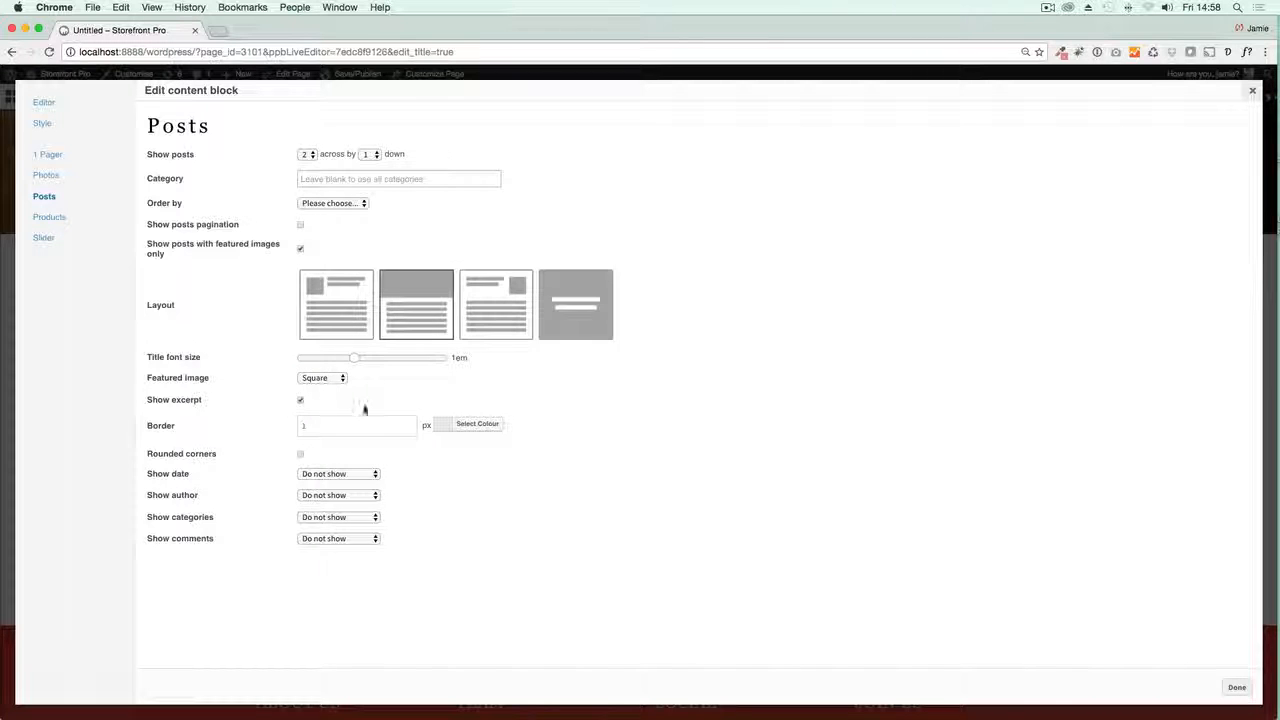
{"action": "left_click", "coordinate": [1236, 687]}
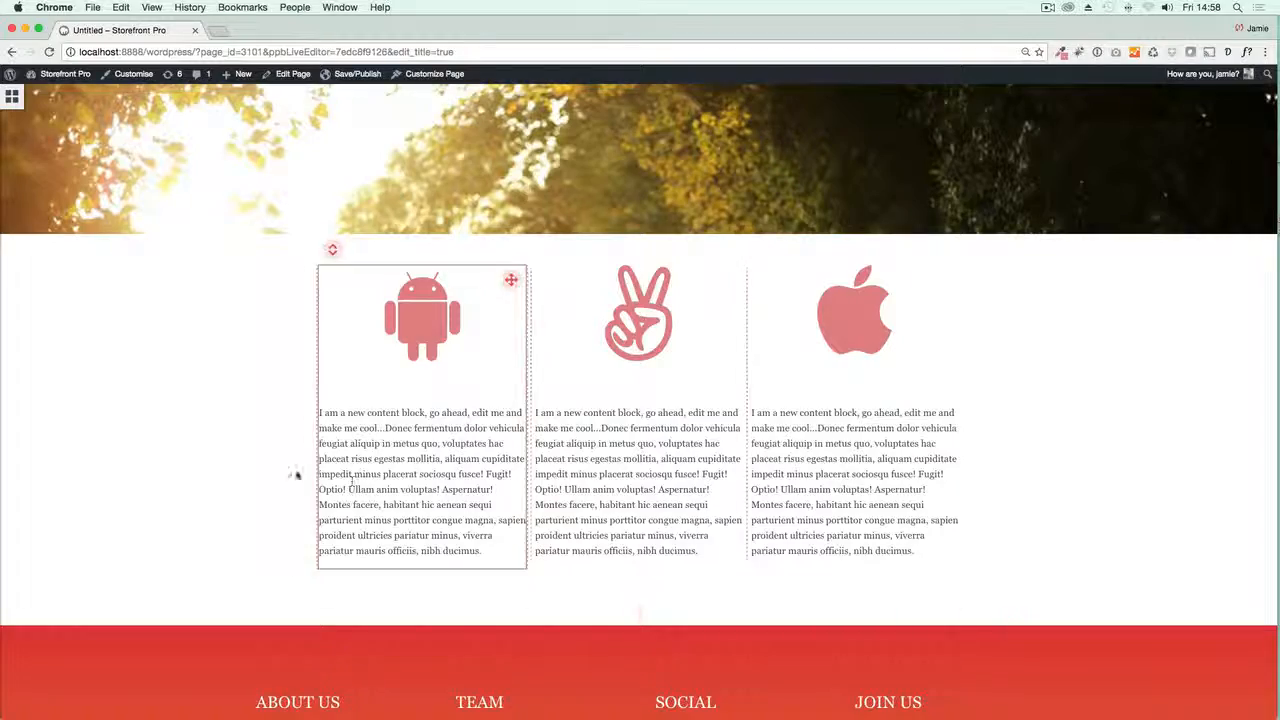
- Publish the page and view it live with the two blog posts below the icon columns
{"action": "scroll", "scroll_direction": "down", "scroll_amount": 3}
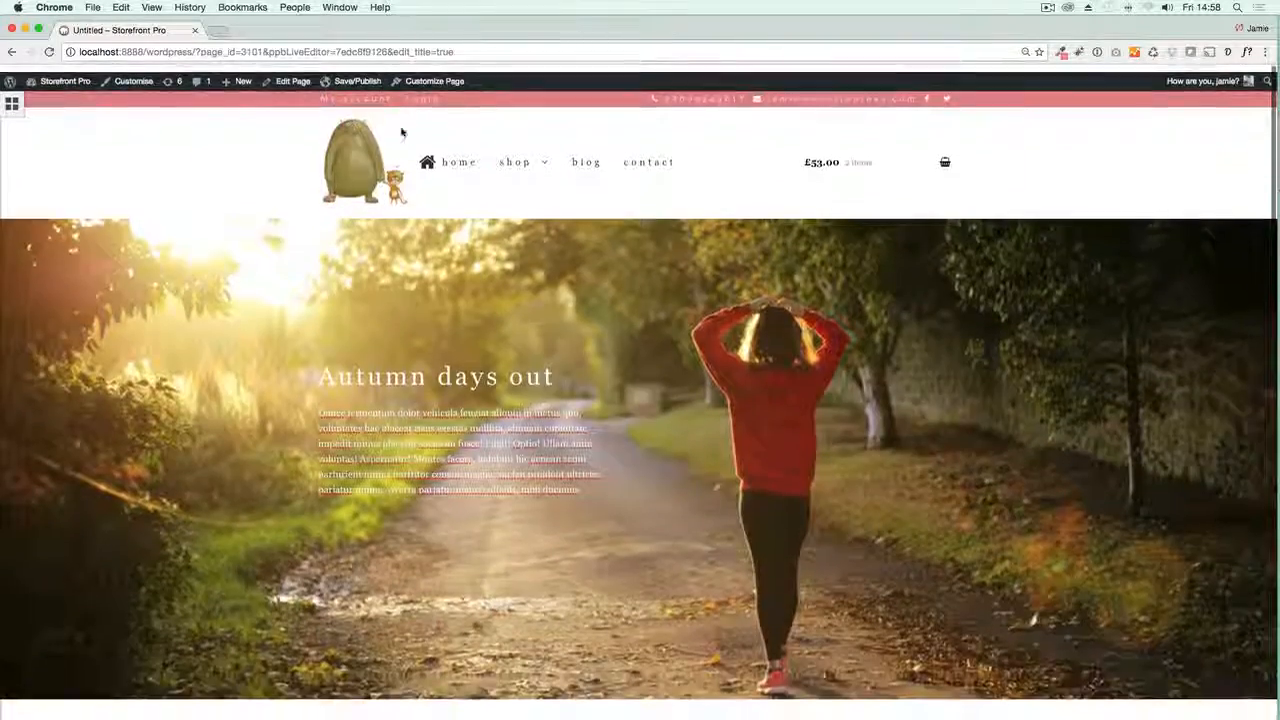
{"action": "left_click", "coordinate": [357, 81]}
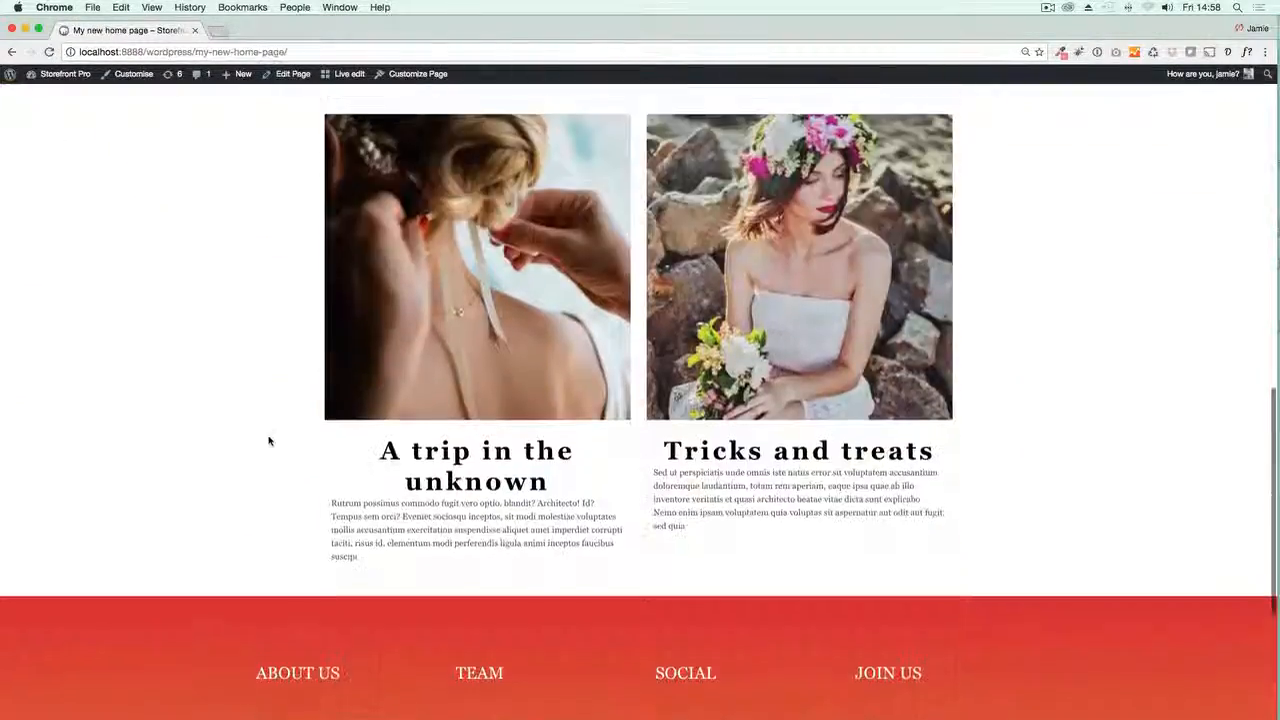
- In Reading Settings, choose 'My new home page' as the static front page and save
{"action": "left_click", "coordinate": [64, 73]}
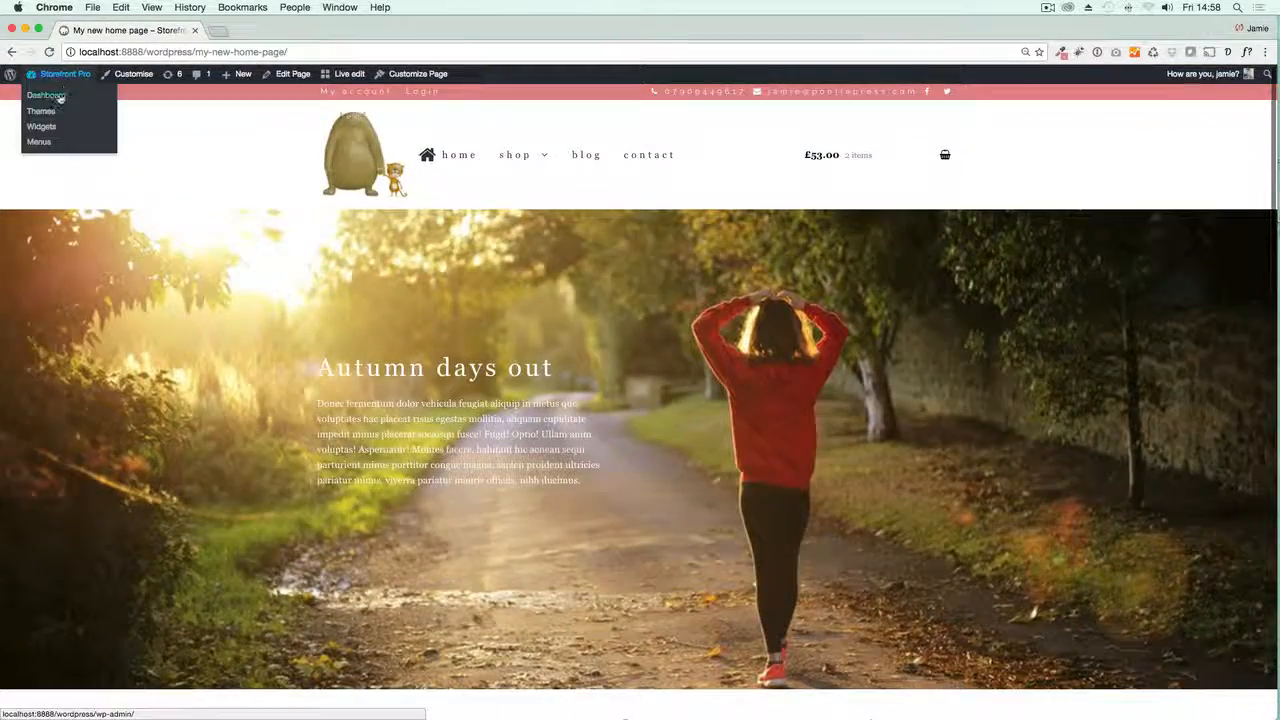
{"action": "left_click", "coordinate": [46, 94]}
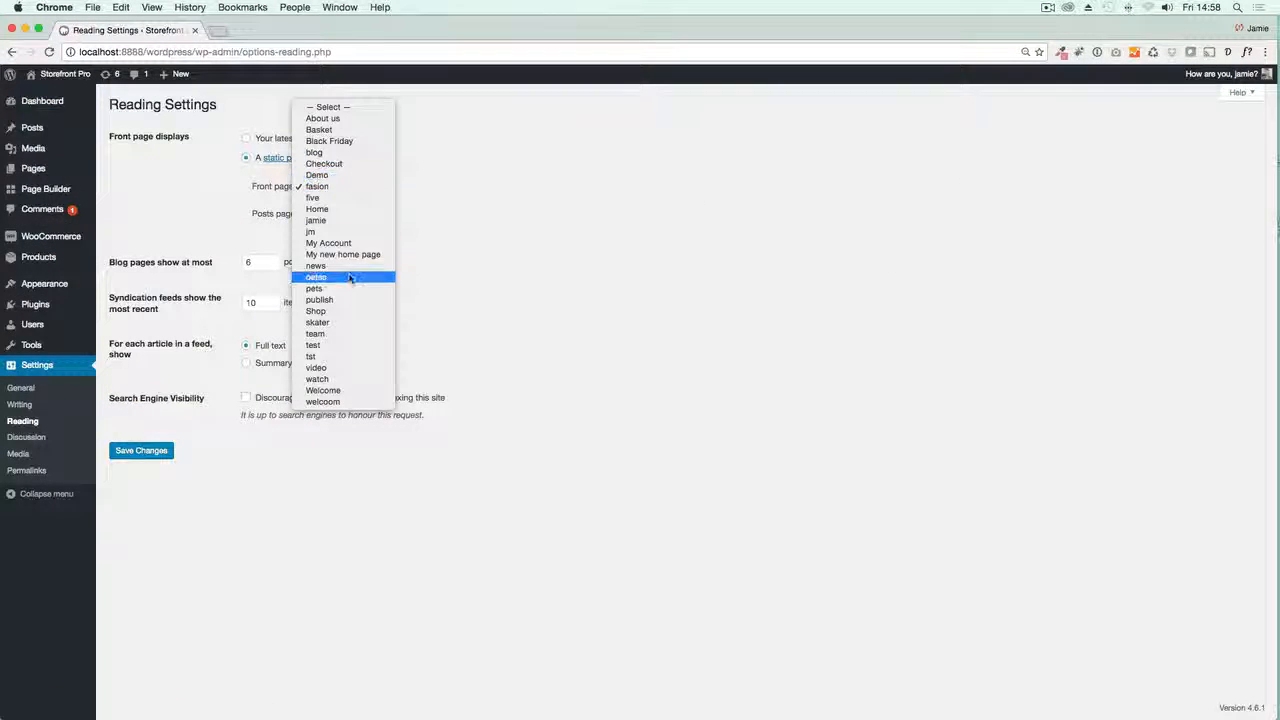
{"action": "left_click", "coordinate": [345, 277]}
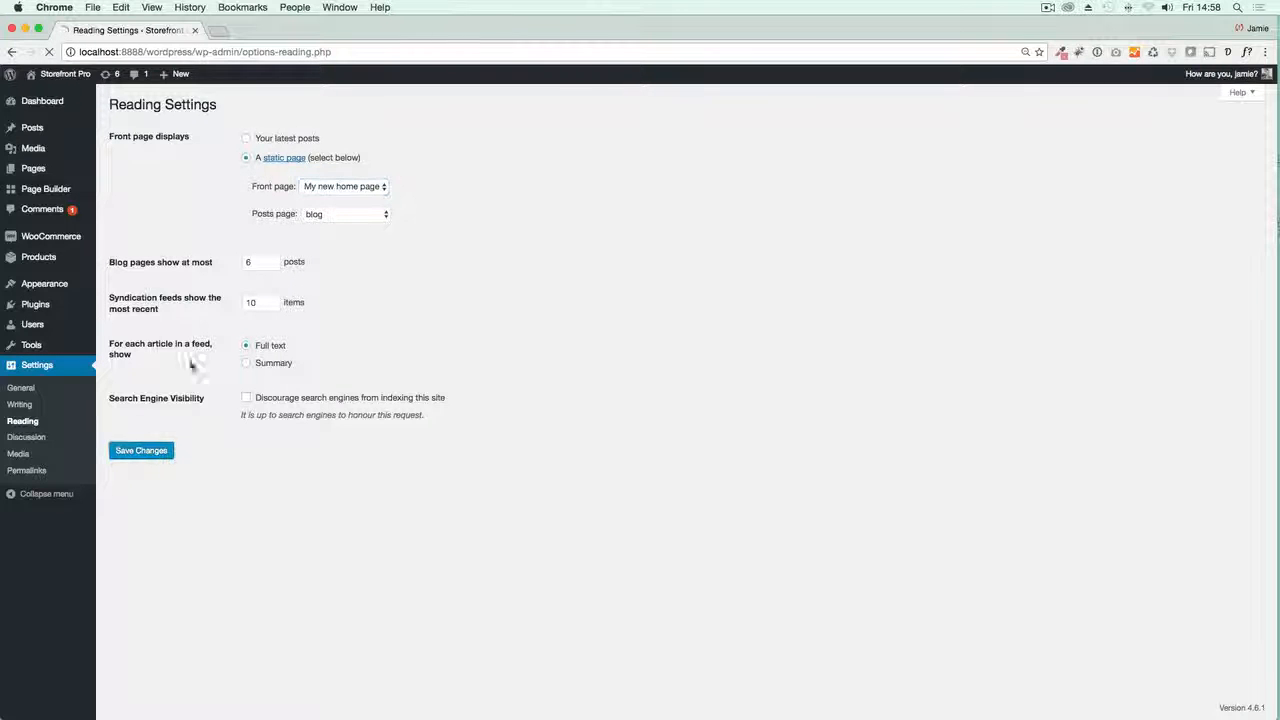
{"action": "left_click", "coordinate": [65, 73]}
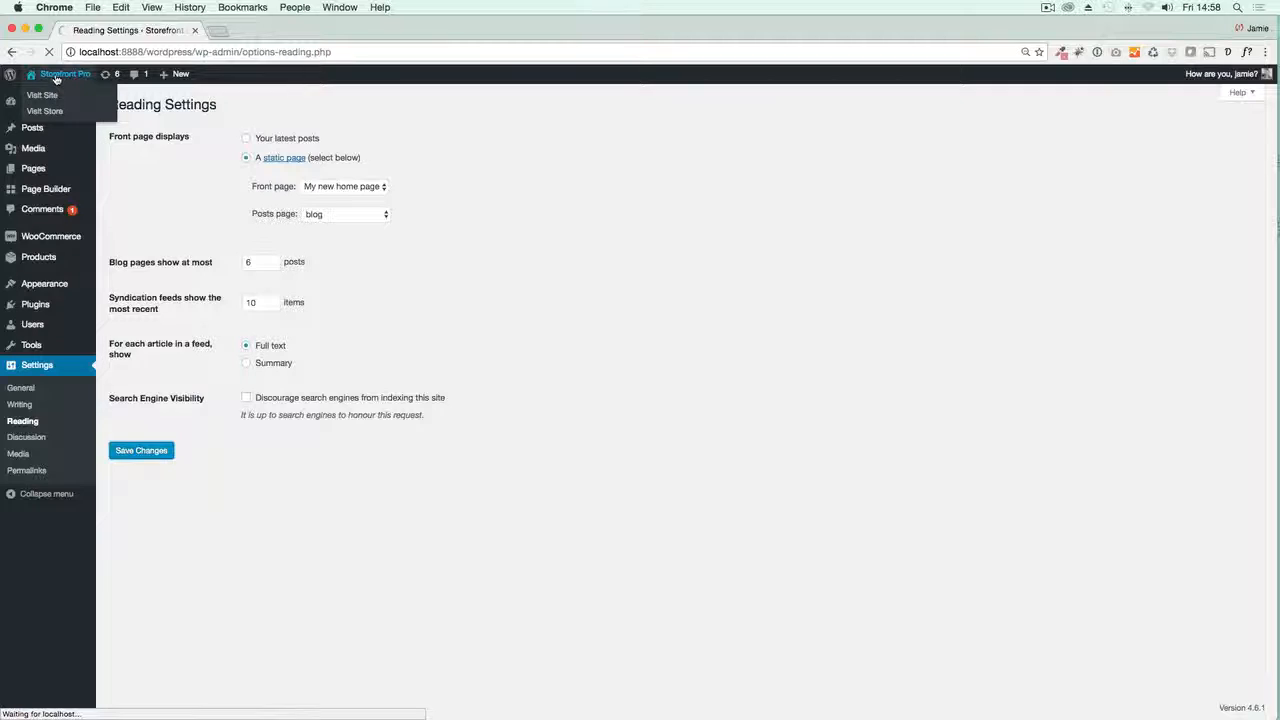
- Visit the live site to see the autumn hero page as the home page
{"action": "left_click", "coordinate": [141, 450]}
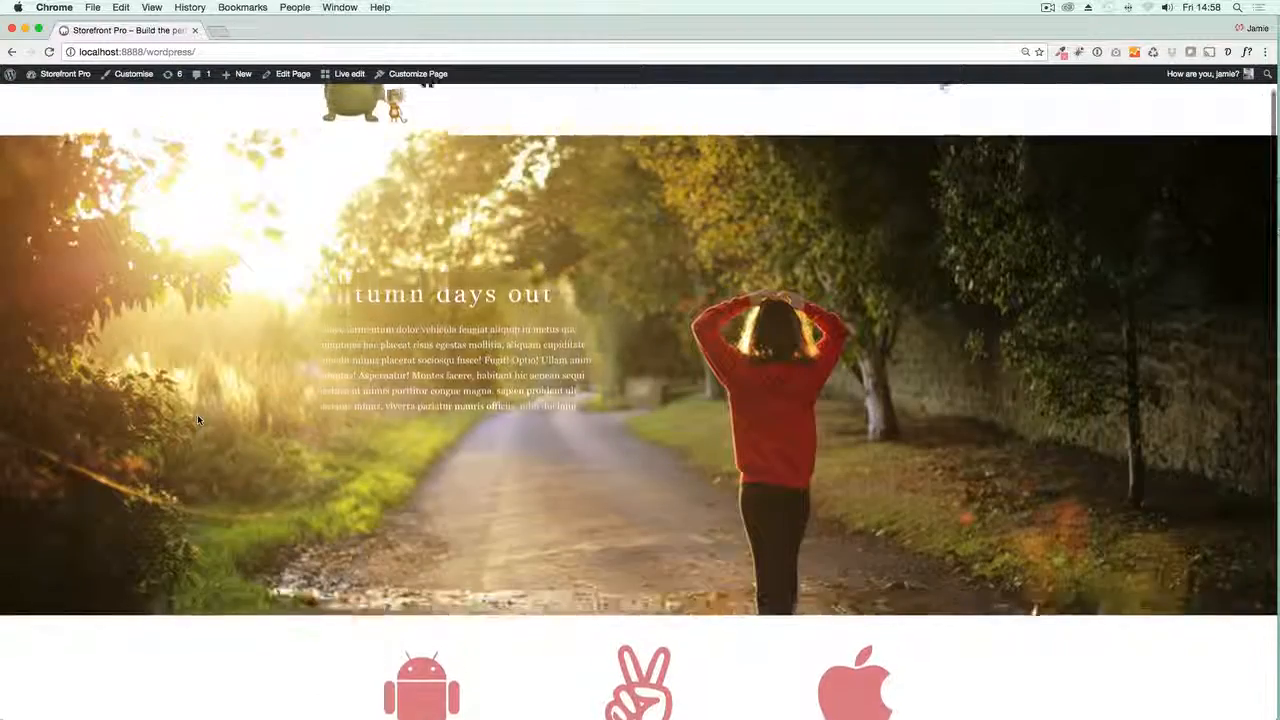
{"action": "scroll", "scroll_direction": "up", "scroll_amount": 3}
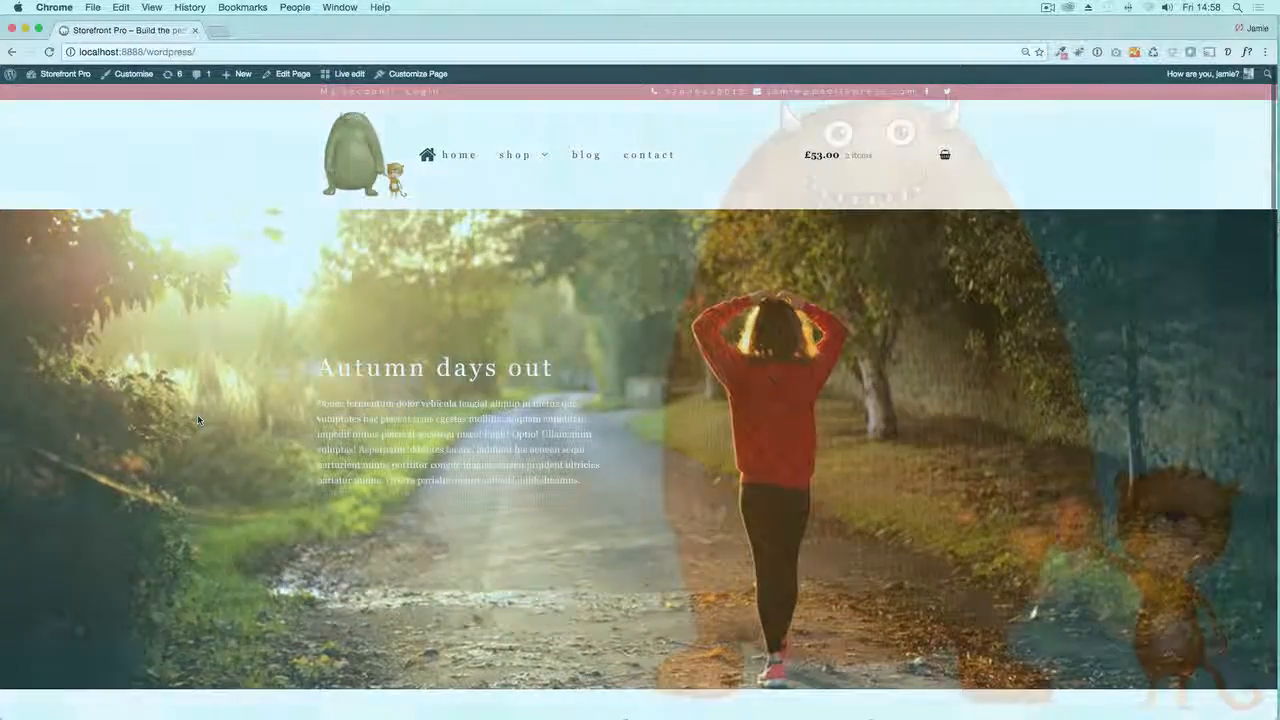